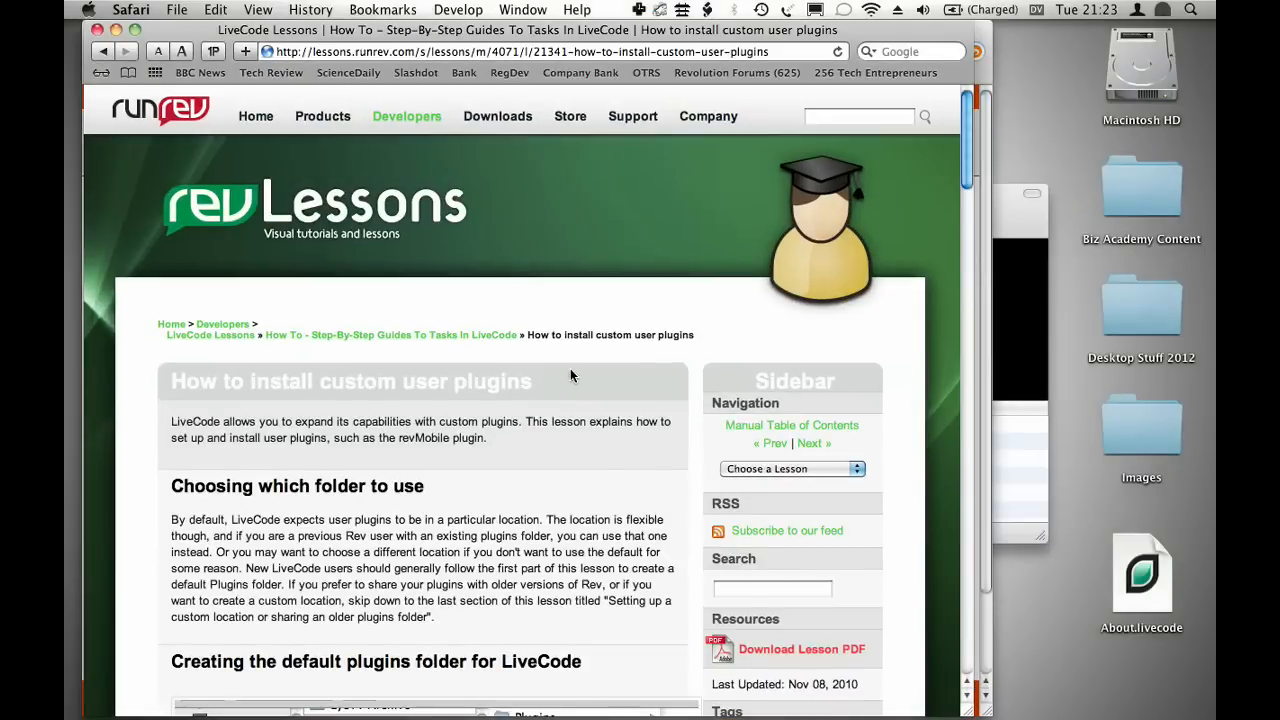
pyautogui.moveTo(636, 530)
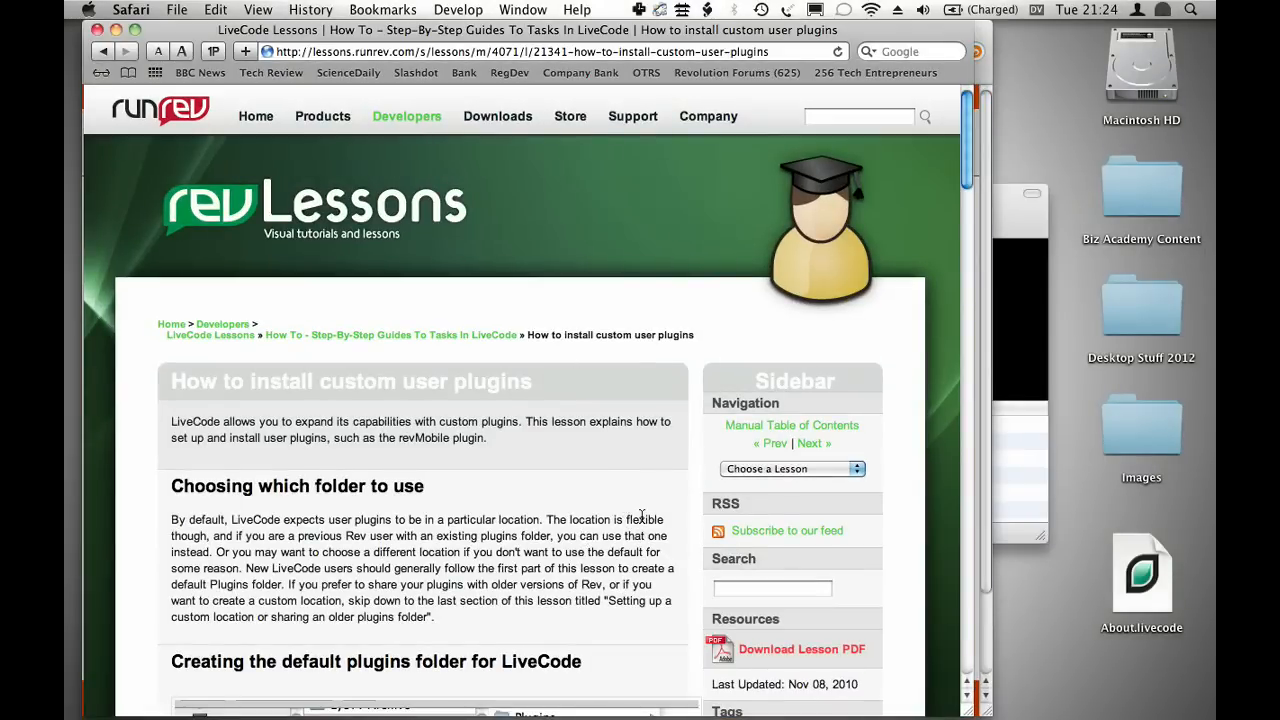
pyautogui.moveTo(1076, 688)
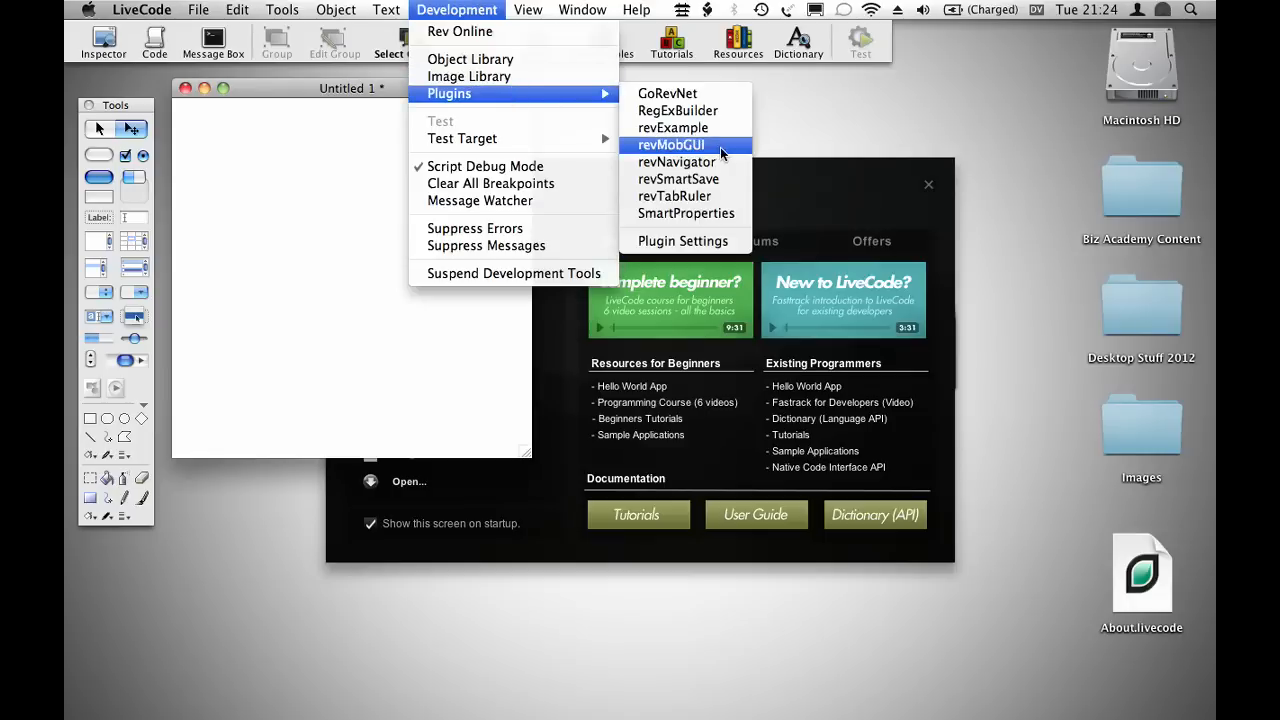
# Launch the revMobGUI plugin from Development > Plugins.
pyautogui.click(672, 144)
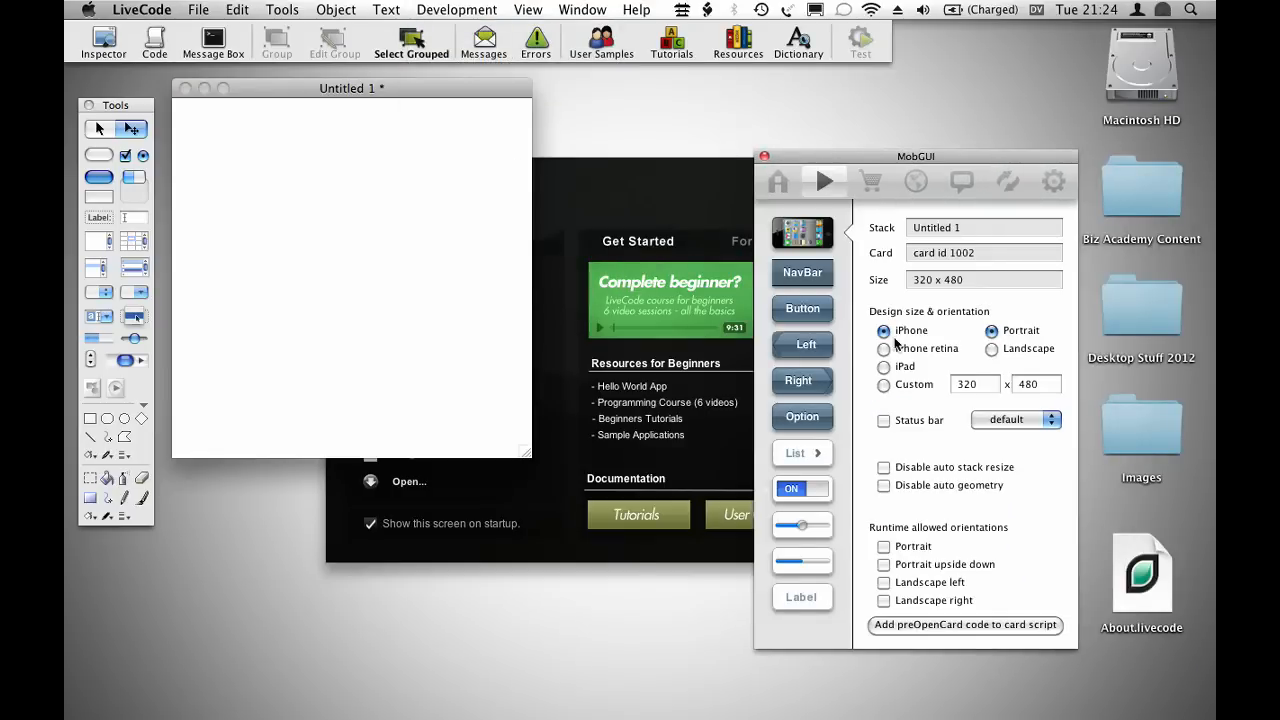
# Insert the preOpenCard setup code, then add a NavBar and a Button to the card.
pyautogui.click(964, 624)
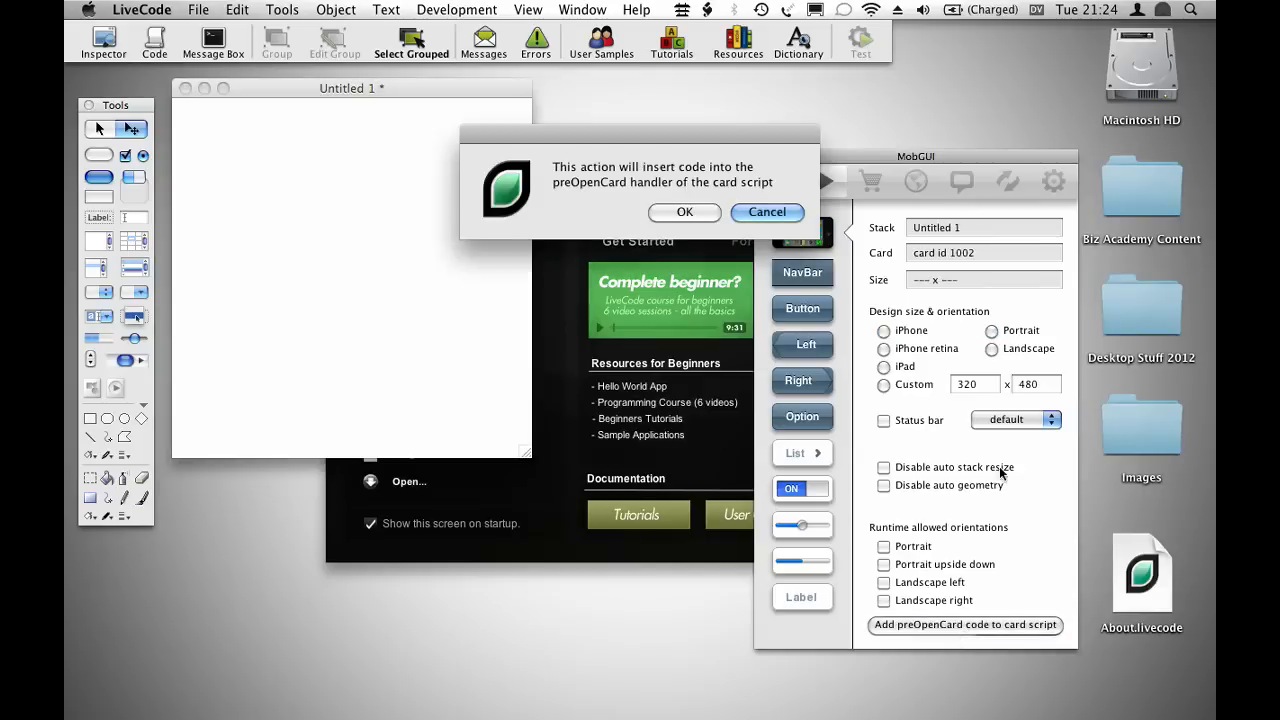
pyautogui.click(684, 212)
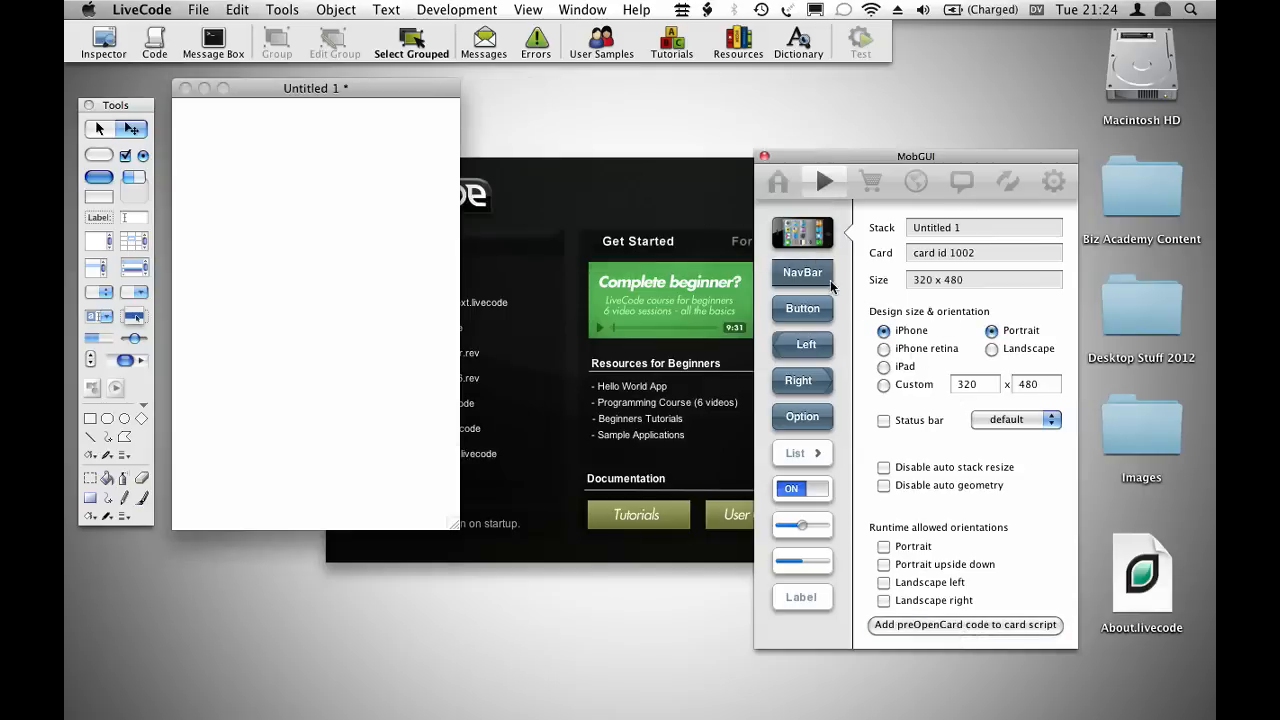
pyautogui.click(802, 272)
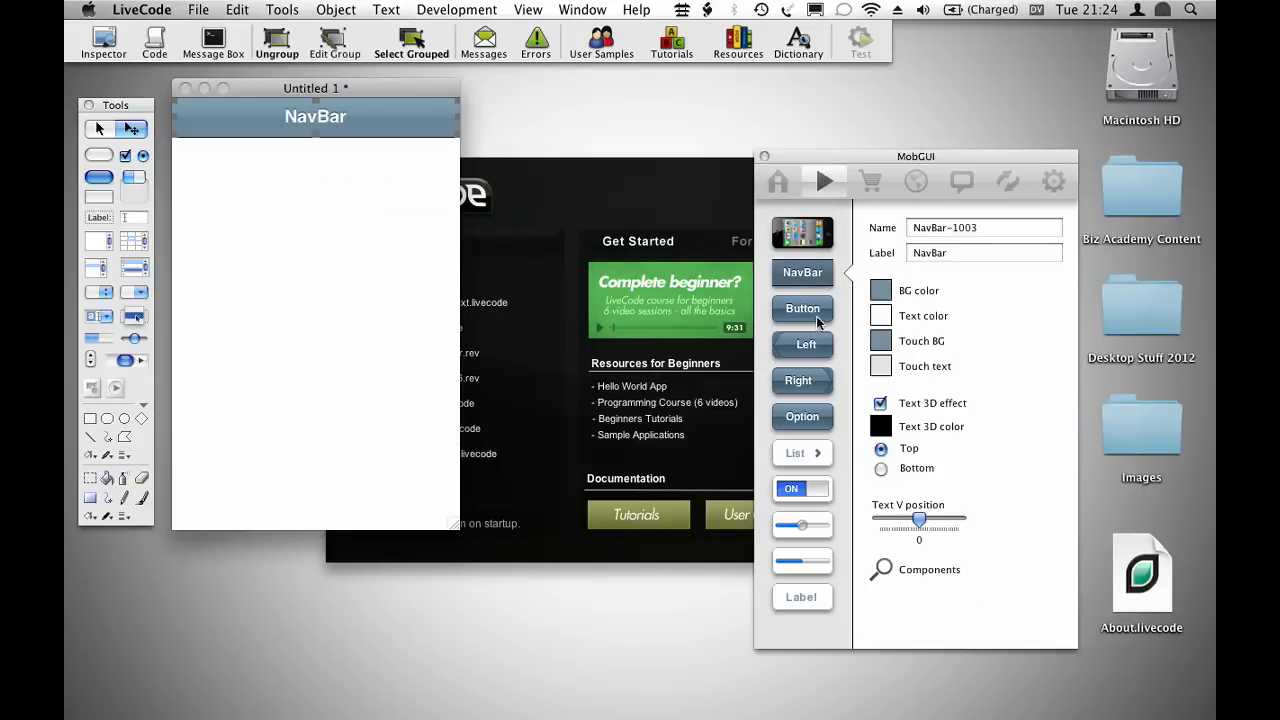
pyautogui.click(802, 308)
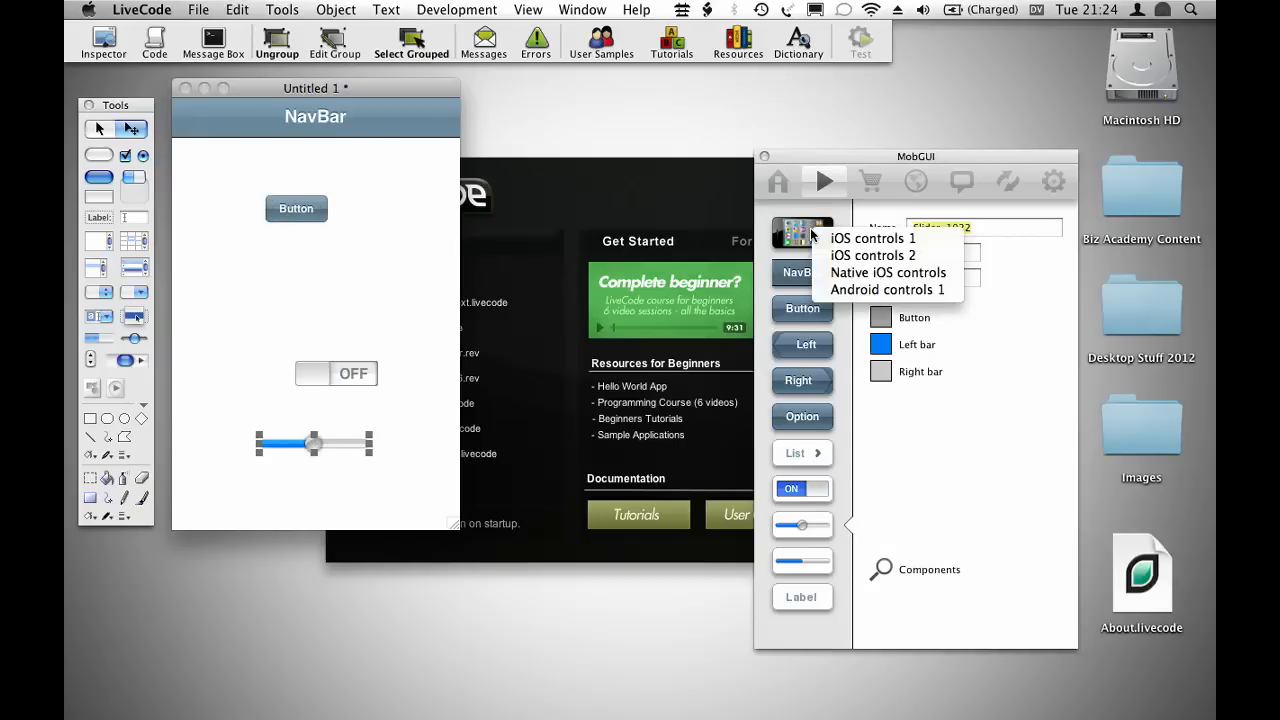
# Cycle through the second iOS, native iOS and Android control sets to place the remaining controls.
pyautogui.click(802, 272)
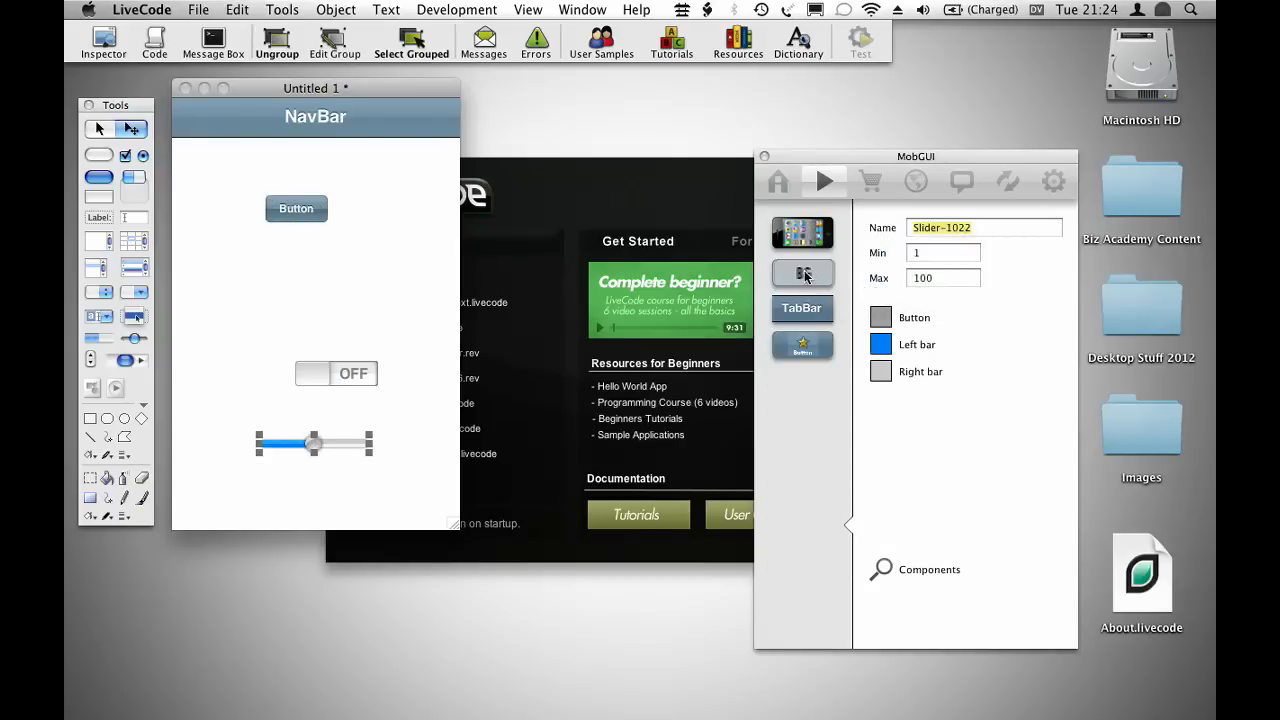
pyautogui.click(802, 232)
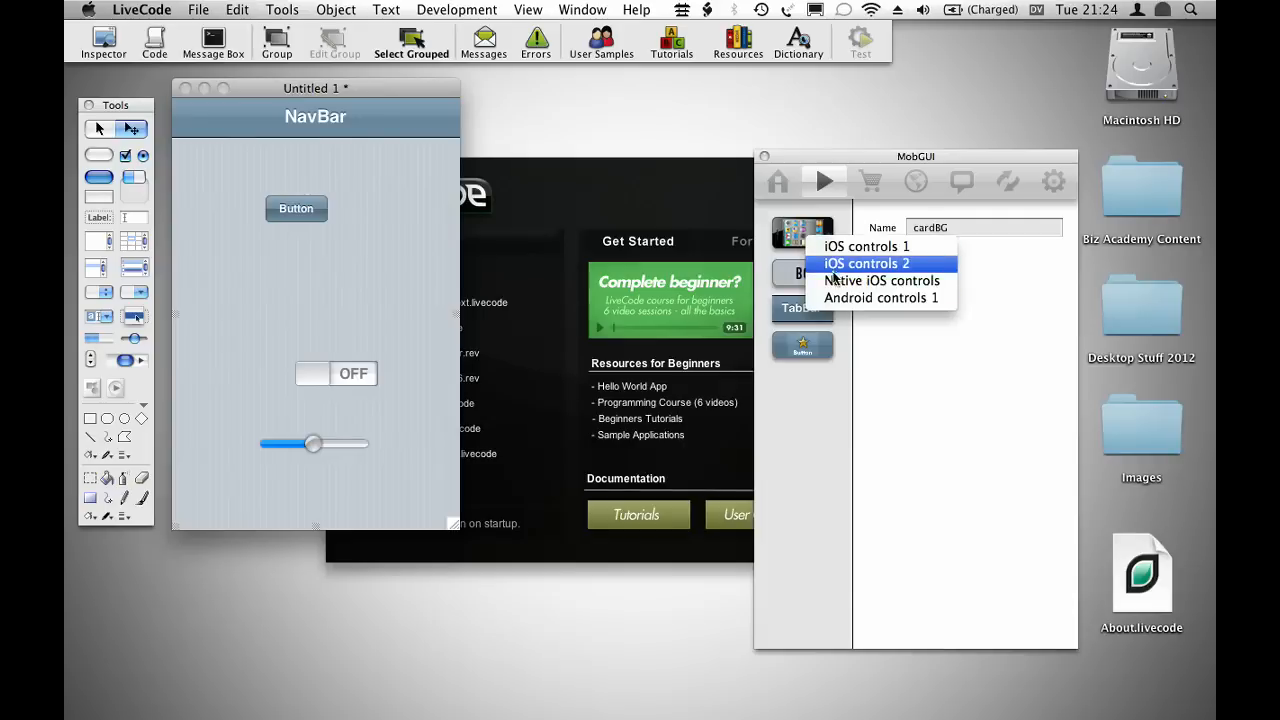
pyautogui.click(866, 264)
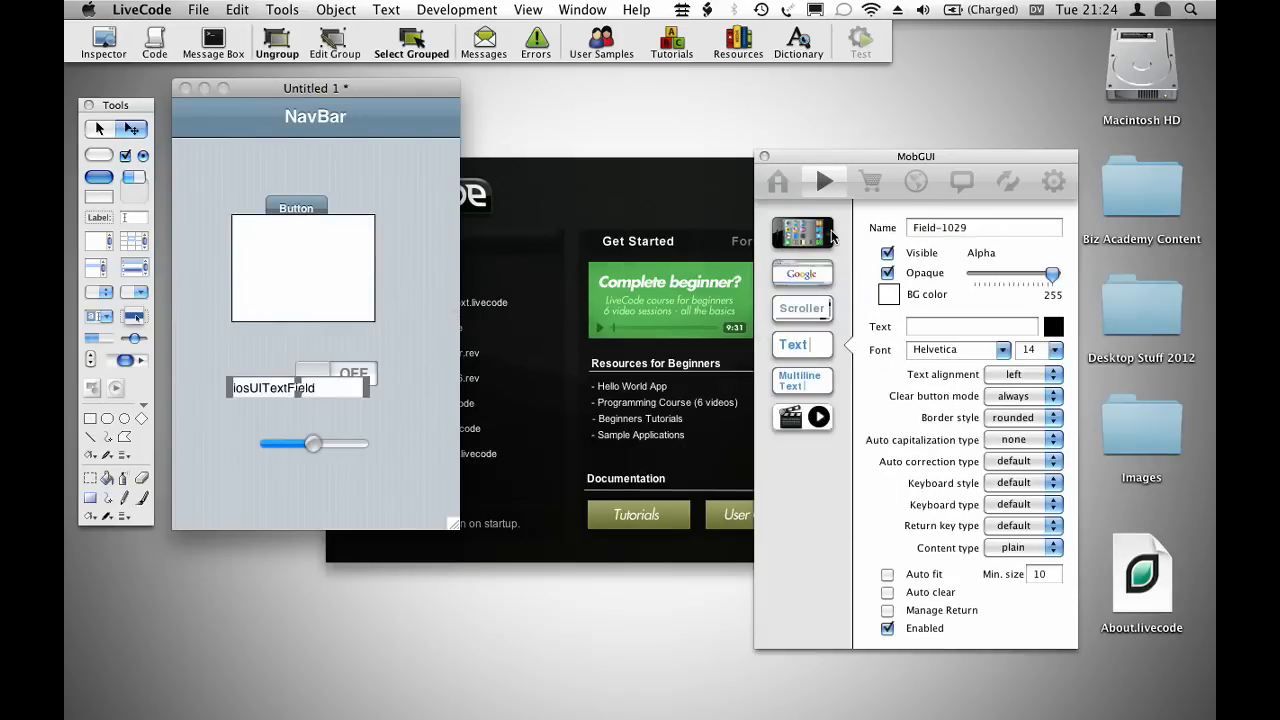
pyautogui.click(802, 232)
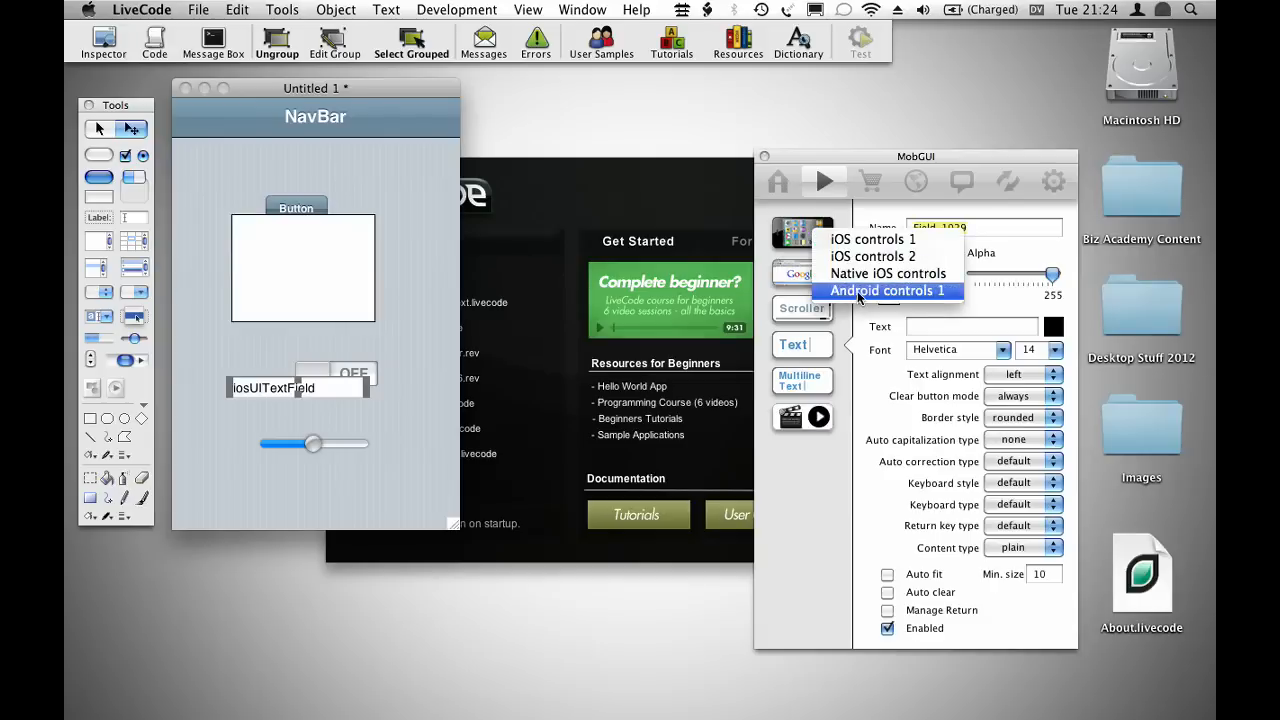
pyautogui.click(888, 292)
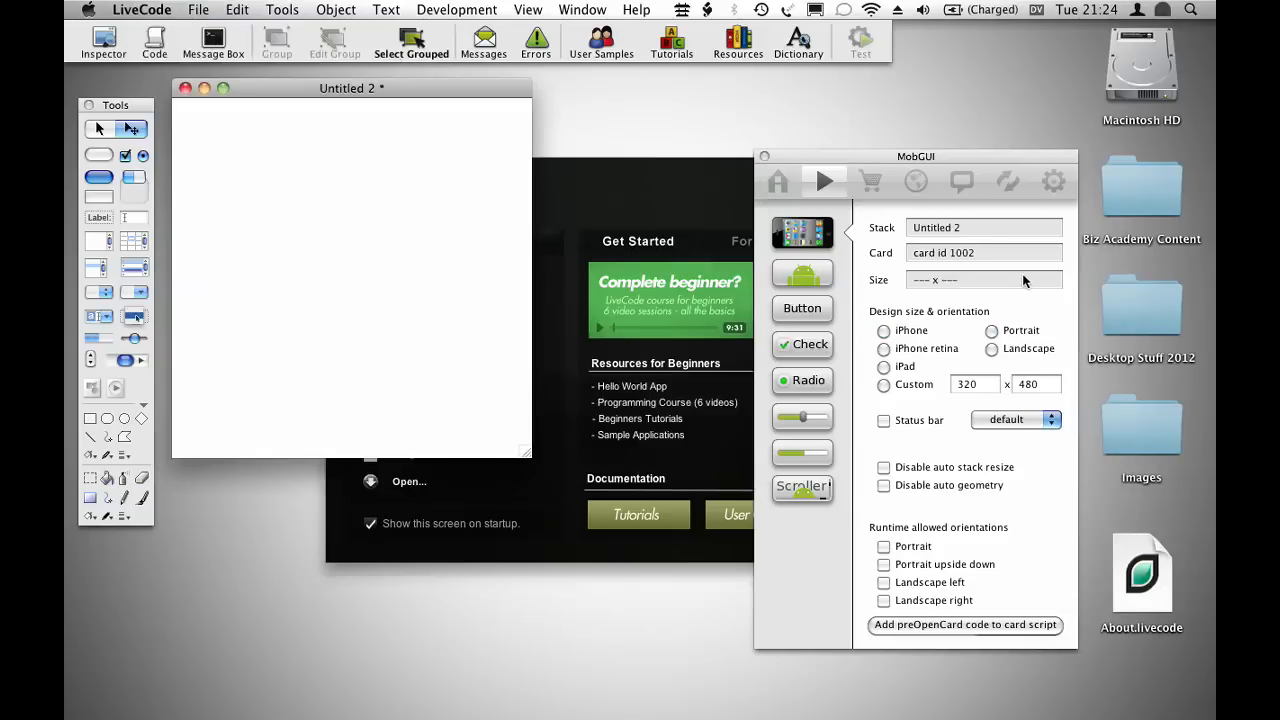
pyautogui.moveTo(964, 624)
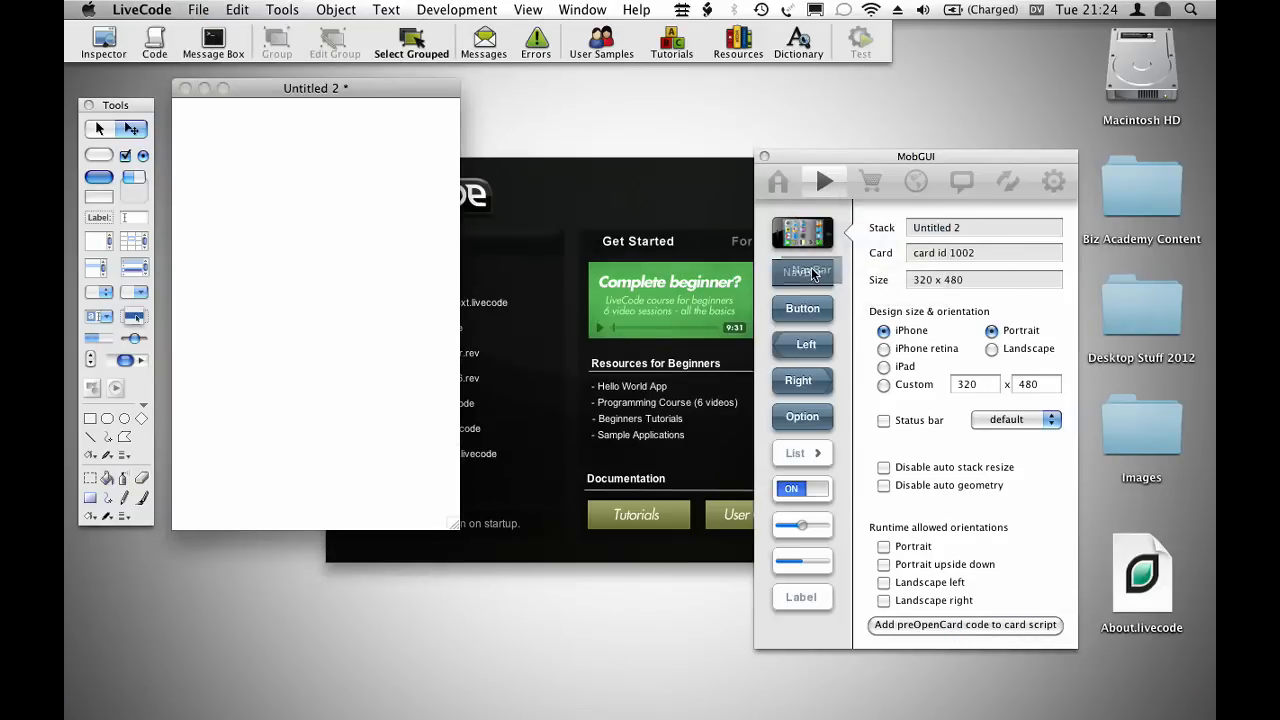
# Add an About NavBar to Untitled 2 and switch to the native iOS control set.
pyautogui.click(802, 272)
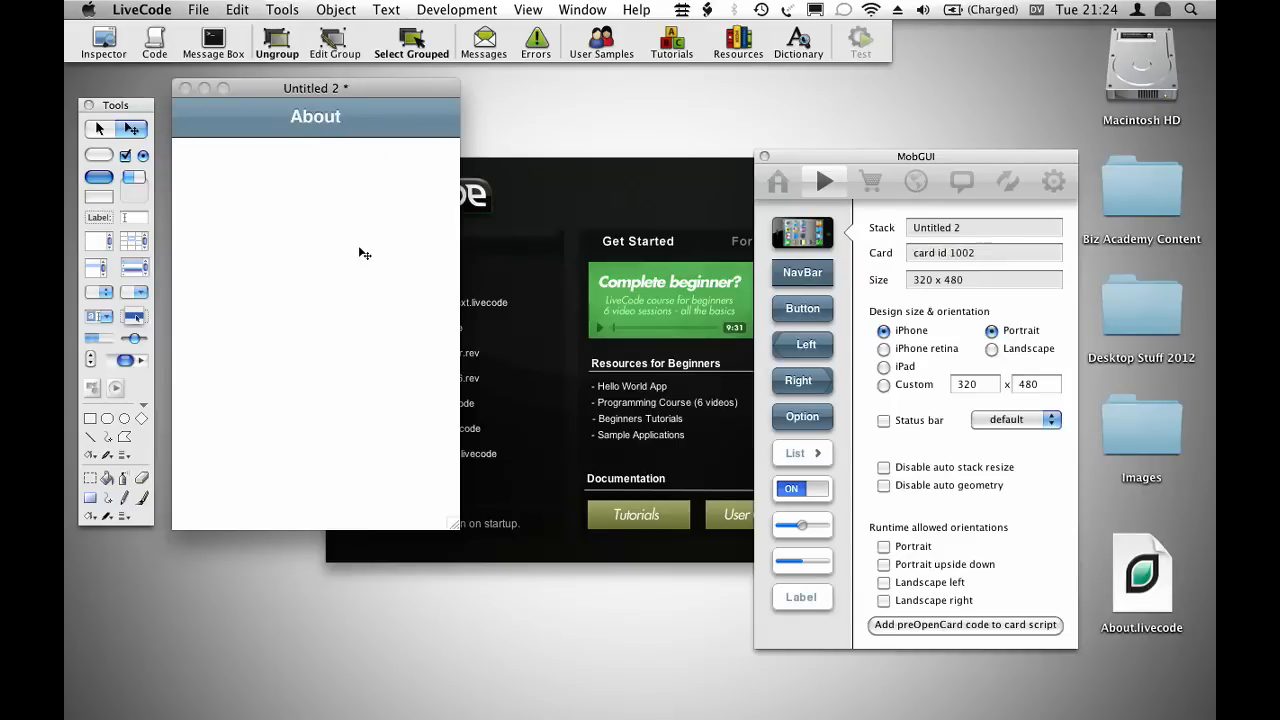
pyautogui.click(802, 232)
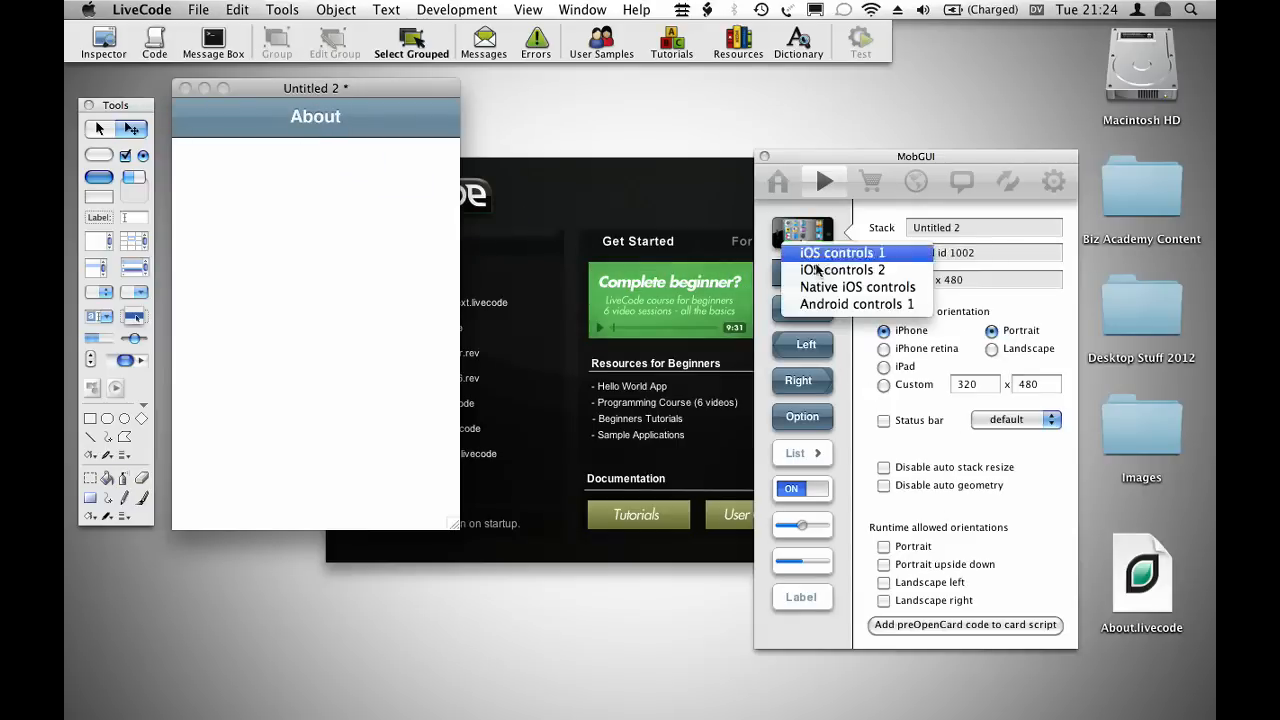
pyautogui.click(844, 252)
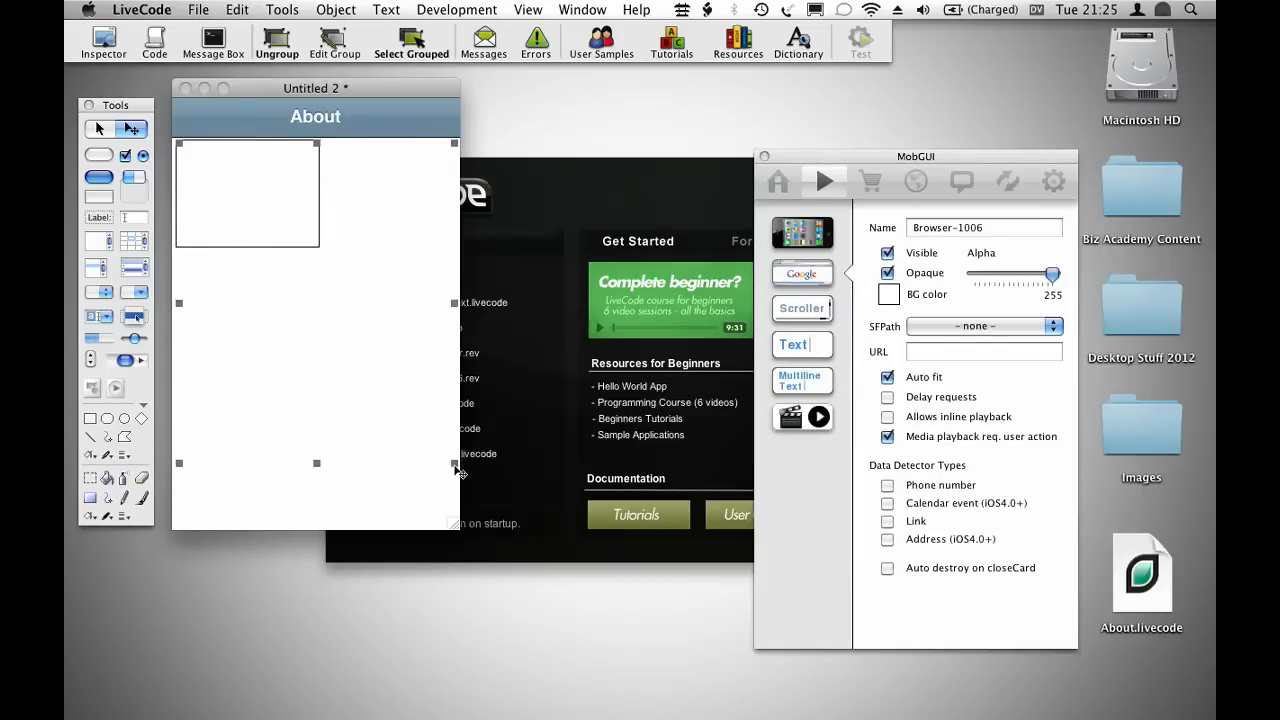
pyautogui.write('http')
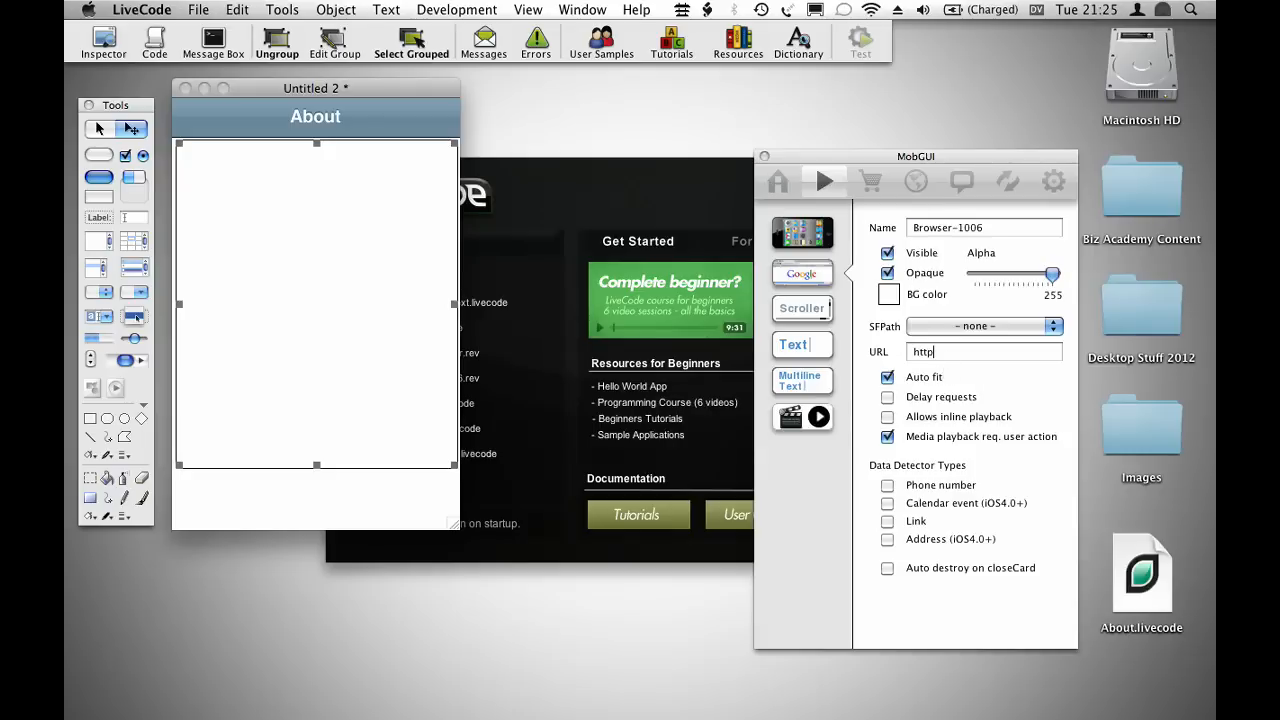
pyautogui.write('://www.runrev.com/')
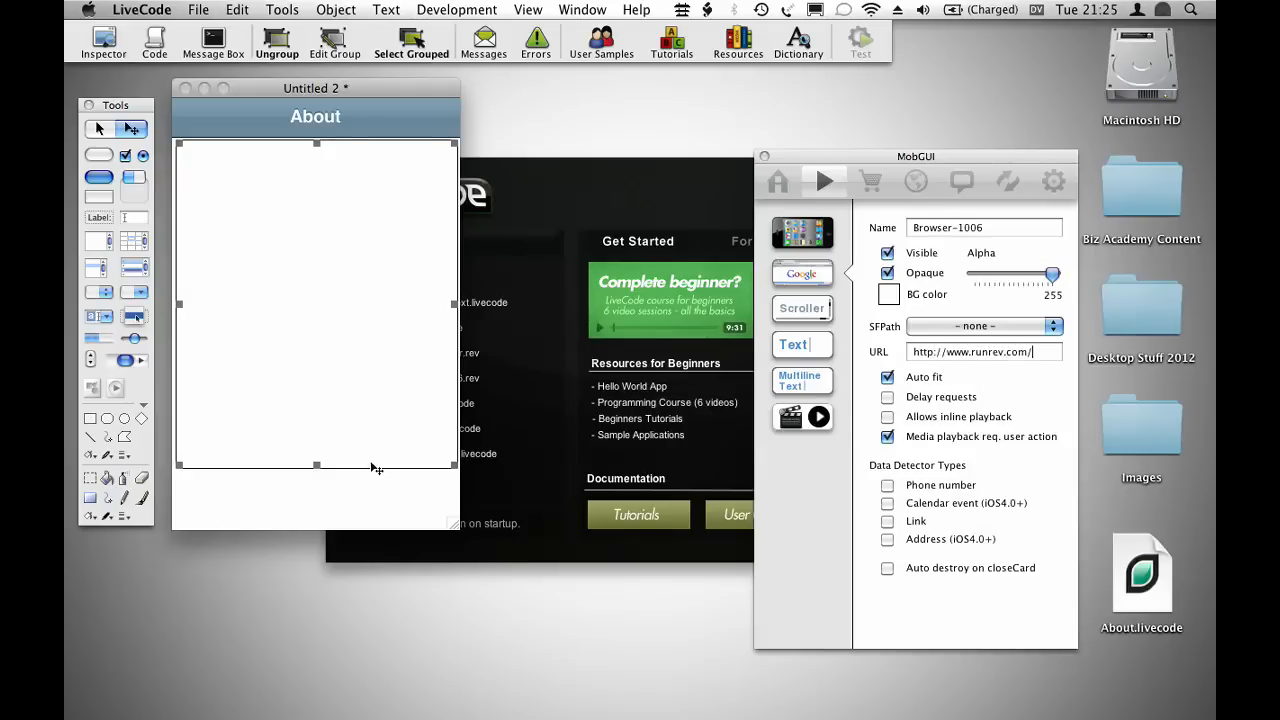
pyautogui.click(802, 232)
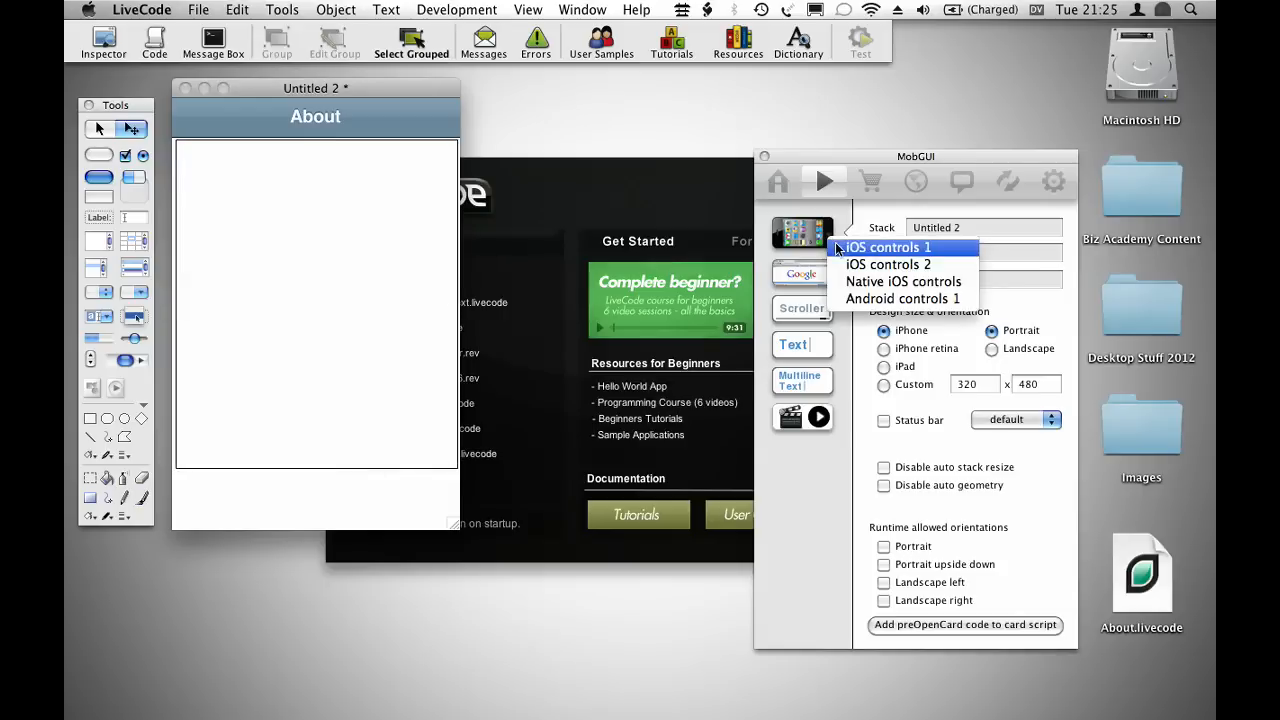
pyautogui.click(888, 248)
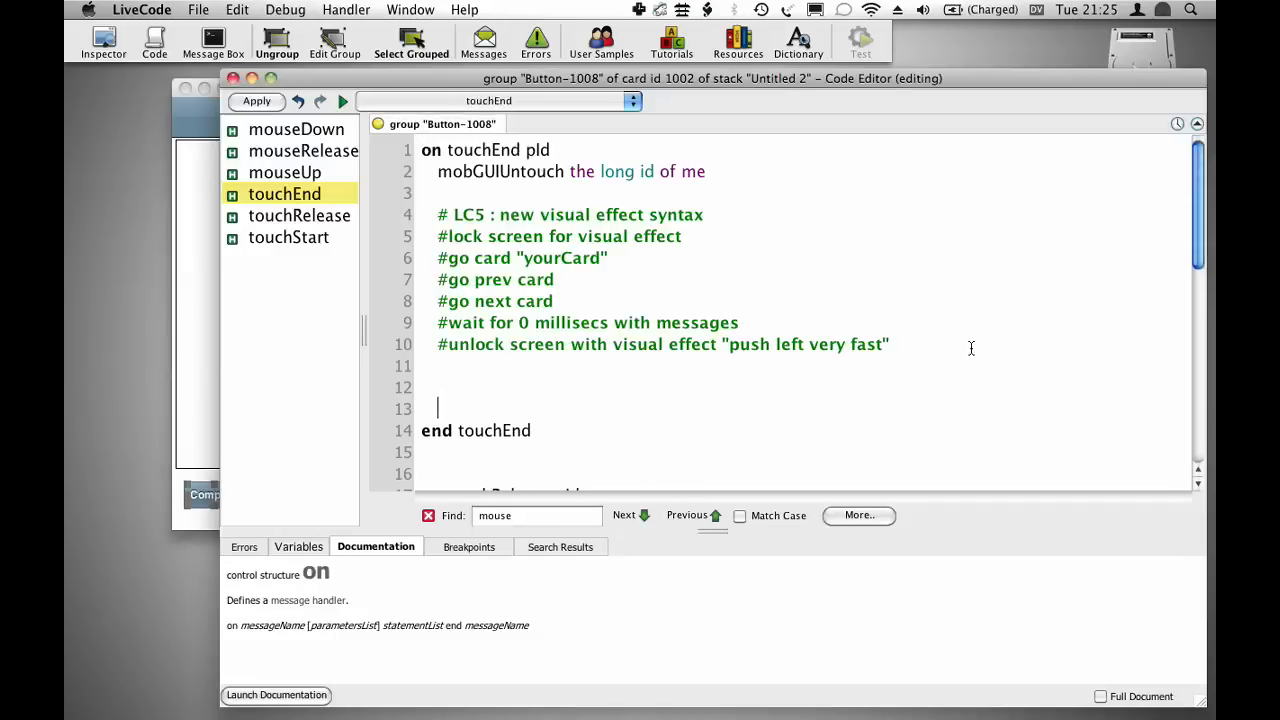
pyautogui.write('set the uURL')
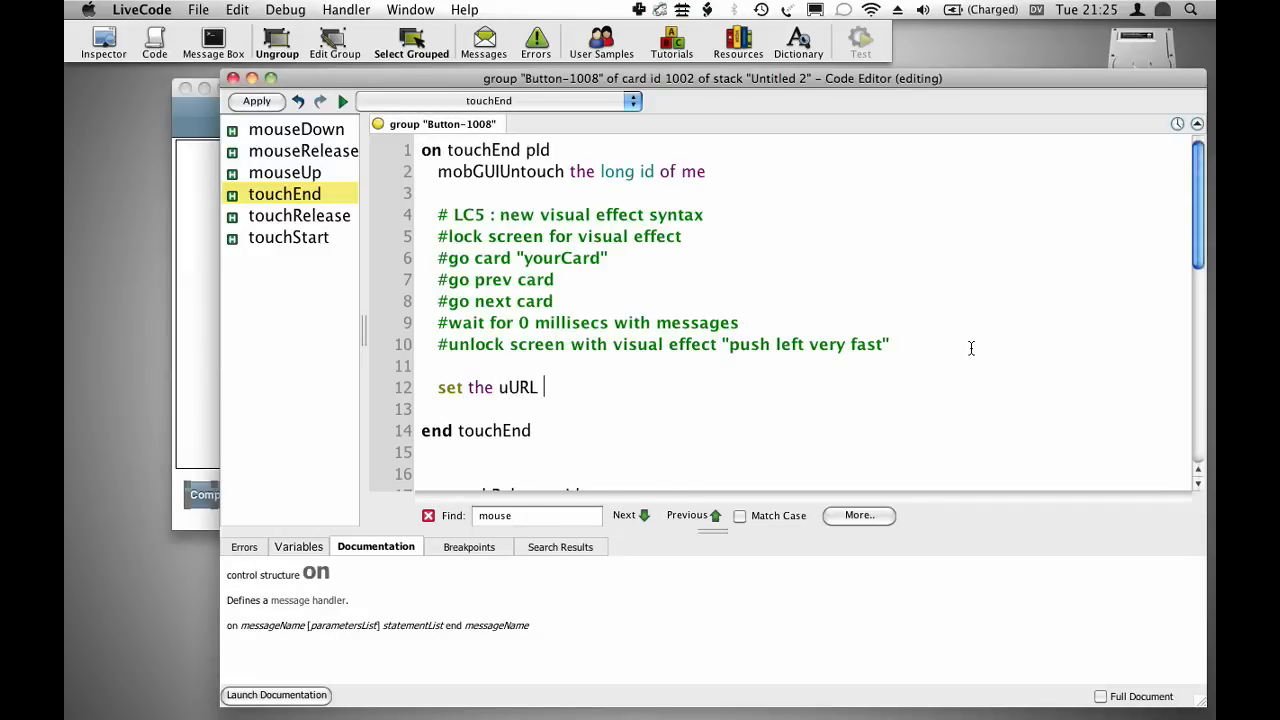
pyautogui.write('of group "brownse')
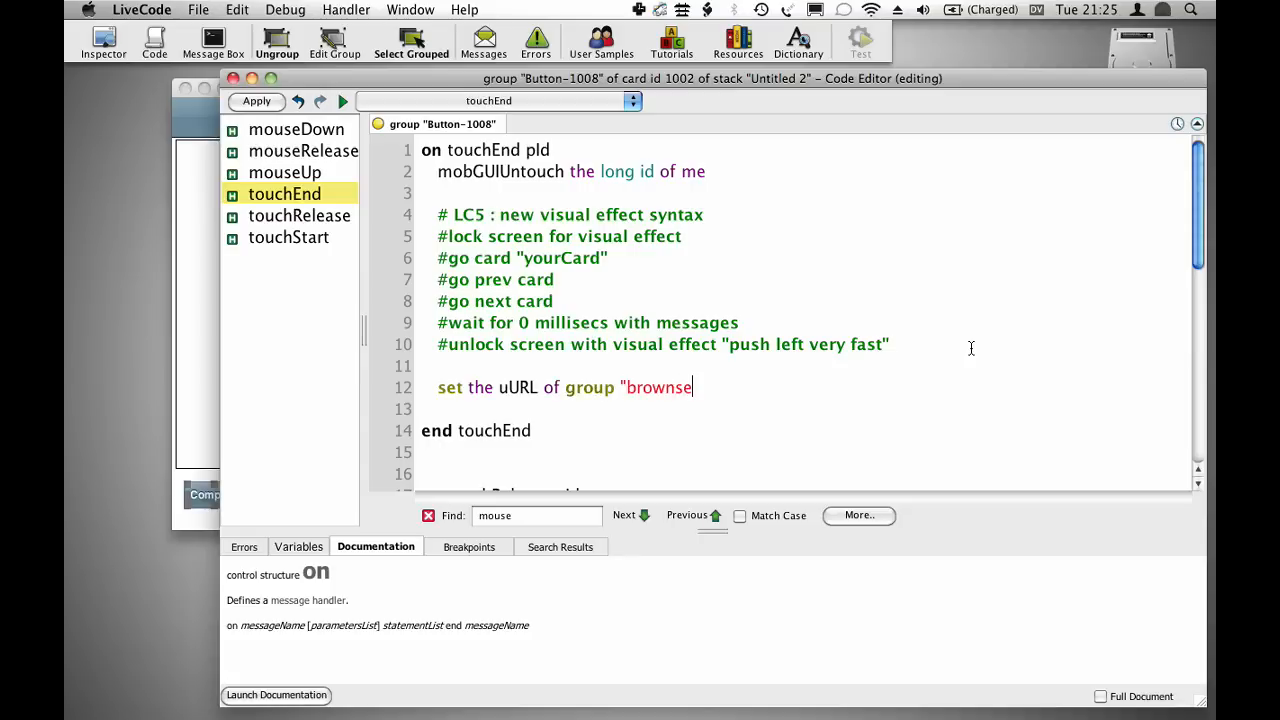
pyautogui.write('er" to "Http')
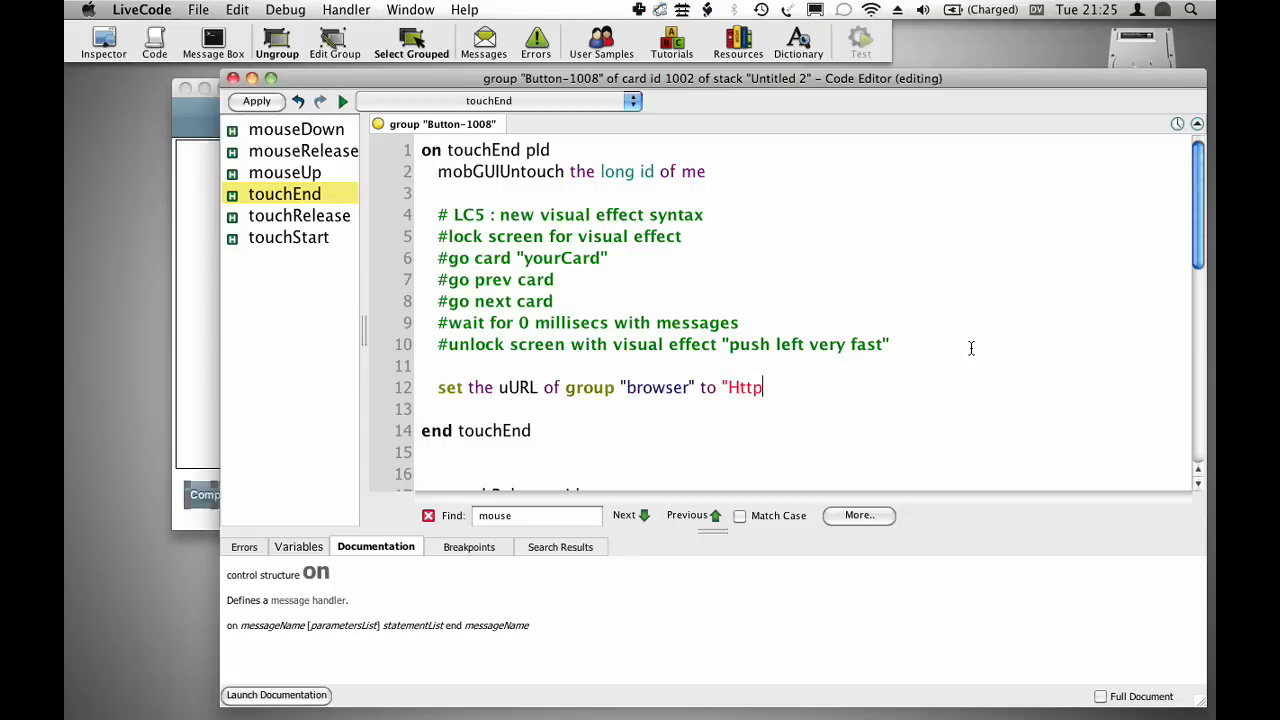
pyautogui.write('://www')
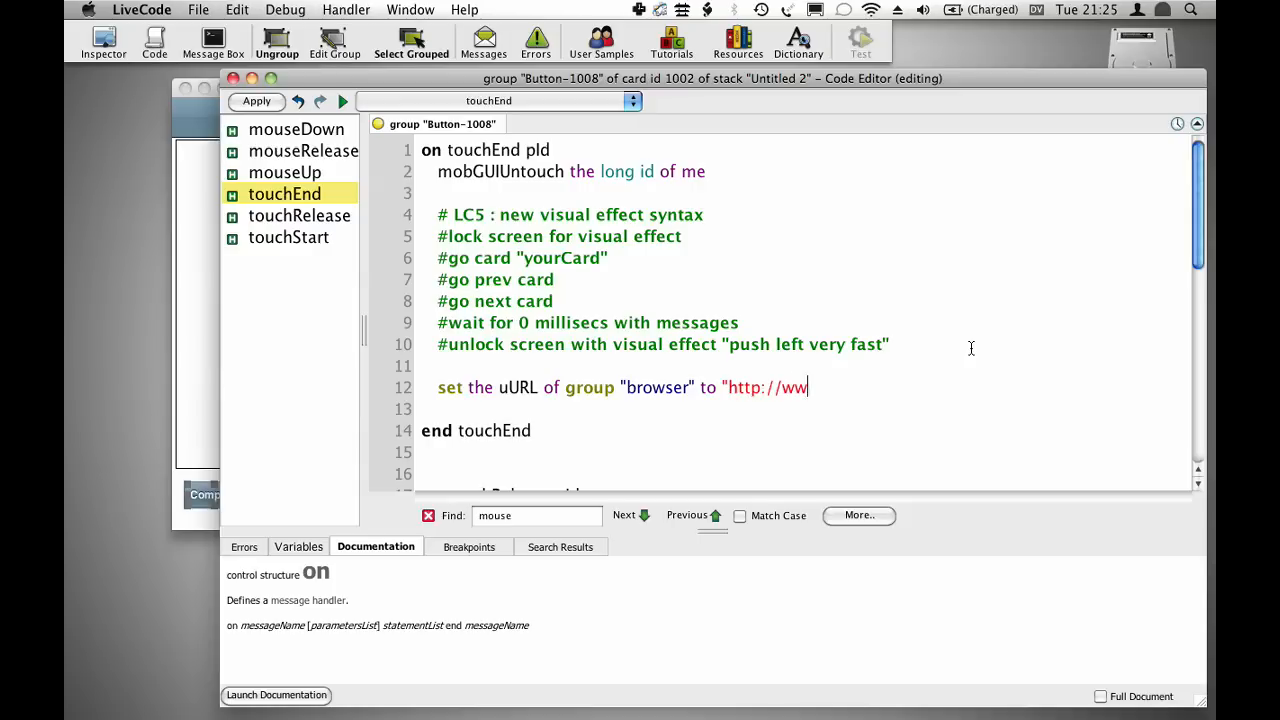
pyautogui.write('w.runrev.com/com')
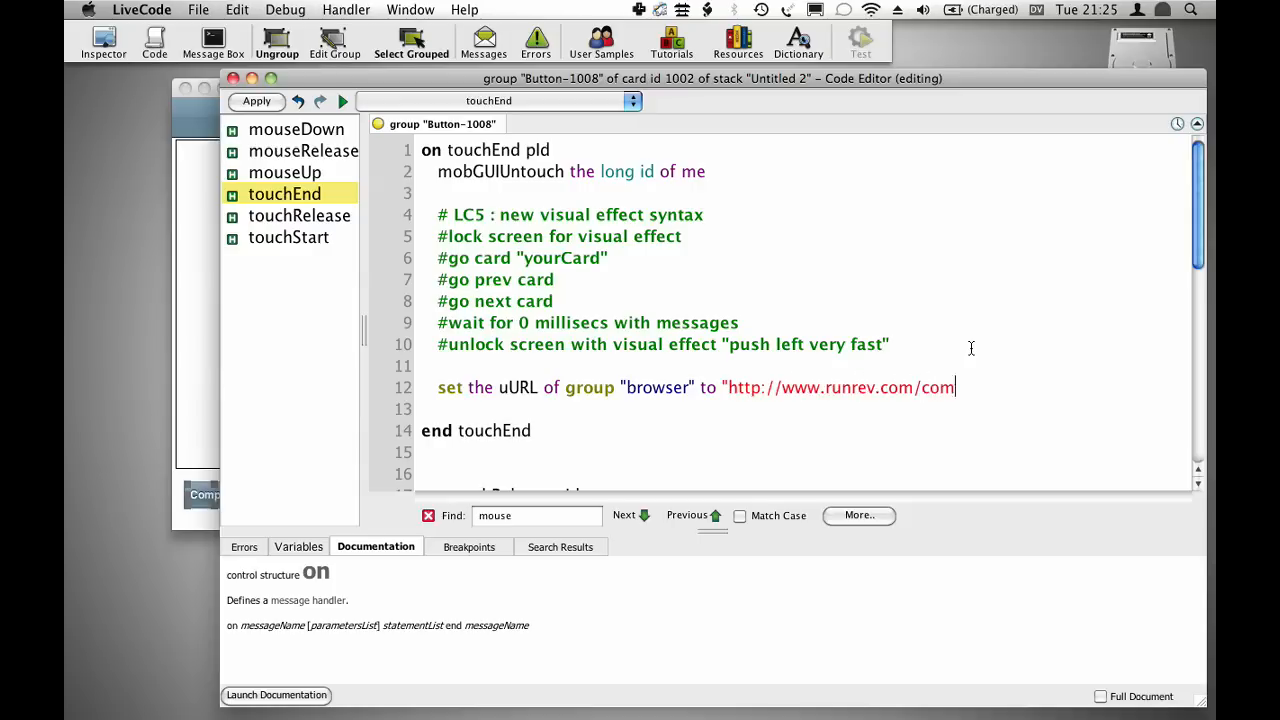
pyautogui.write('pany/"')
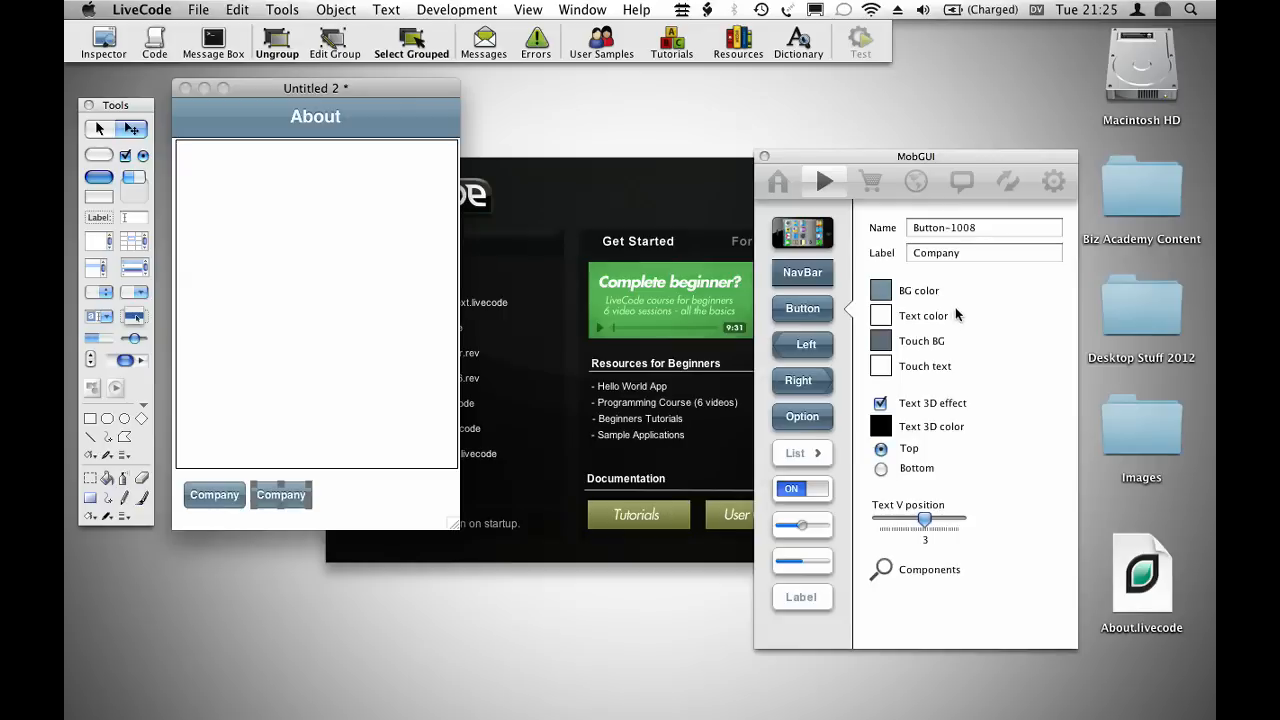
# Relabel the second button as Support and reach for the File menu to save.
pyautogui.write('Aboul')
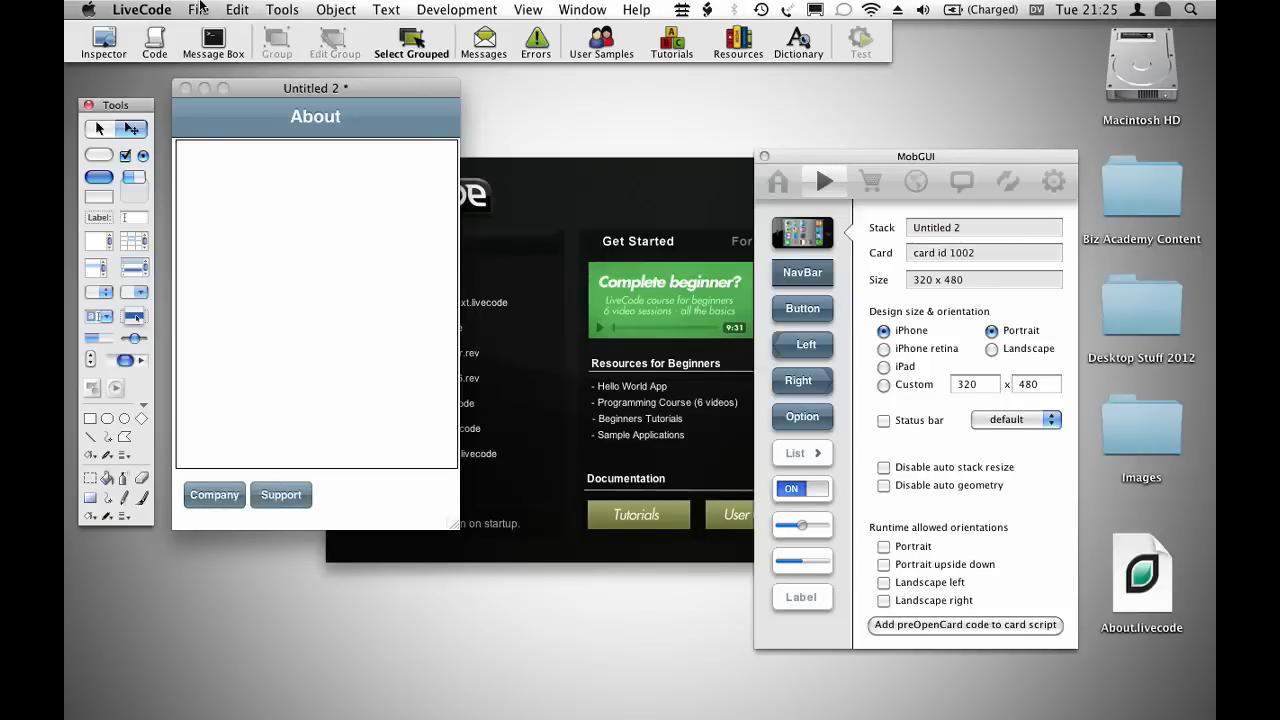
pyautogui.click(198, 8)
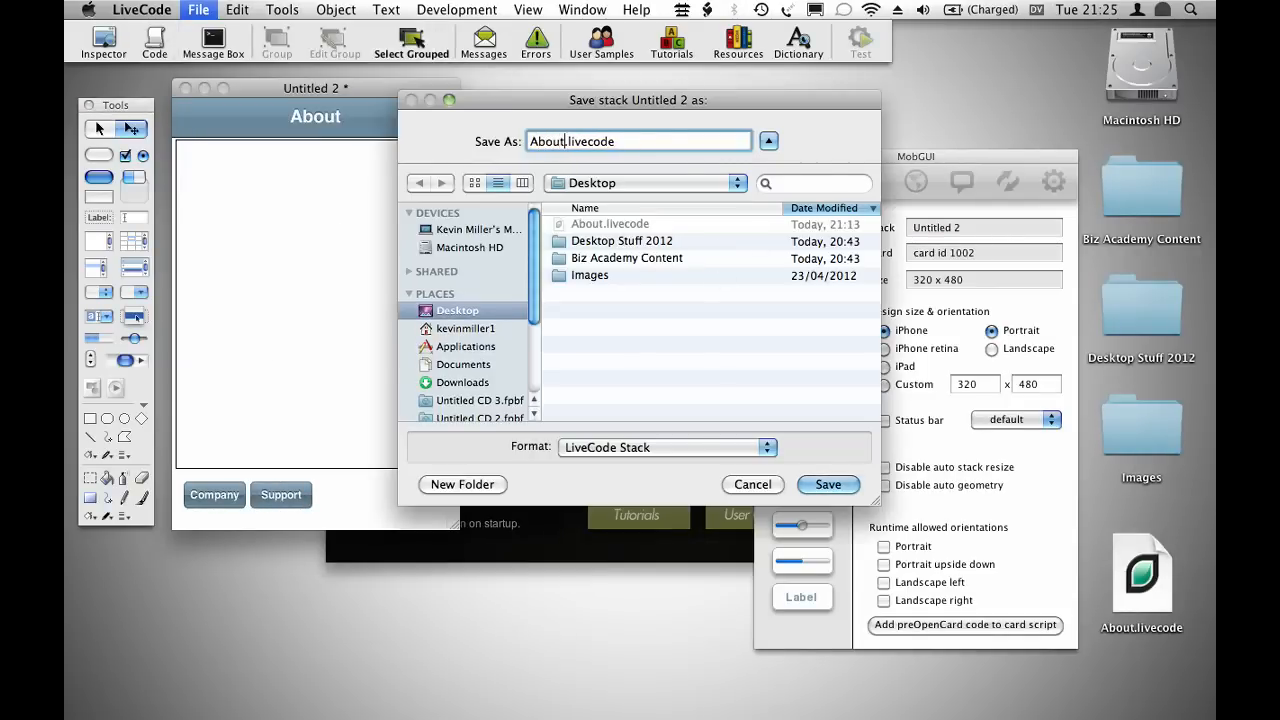
# Save the stack to the Desktop, review the iOS standalone settings and start a Test run.
pyautogui.click(828, 484)
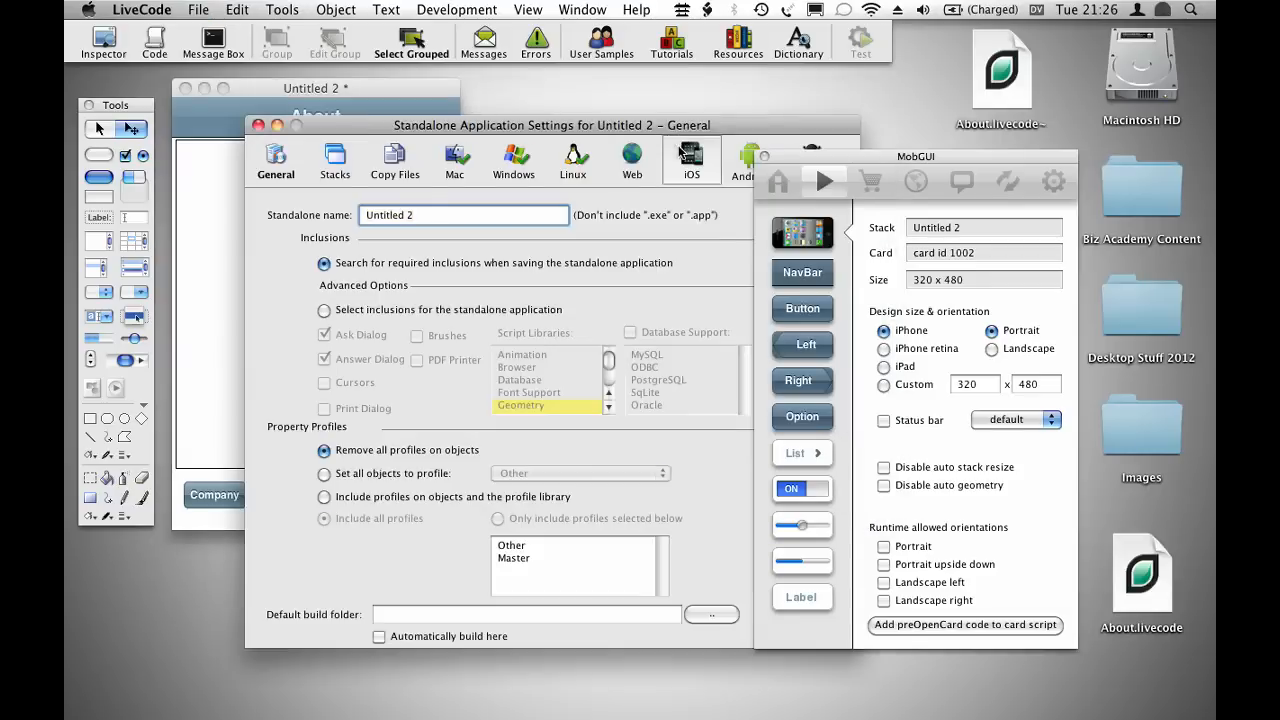
pyautogui.click(692, 160)
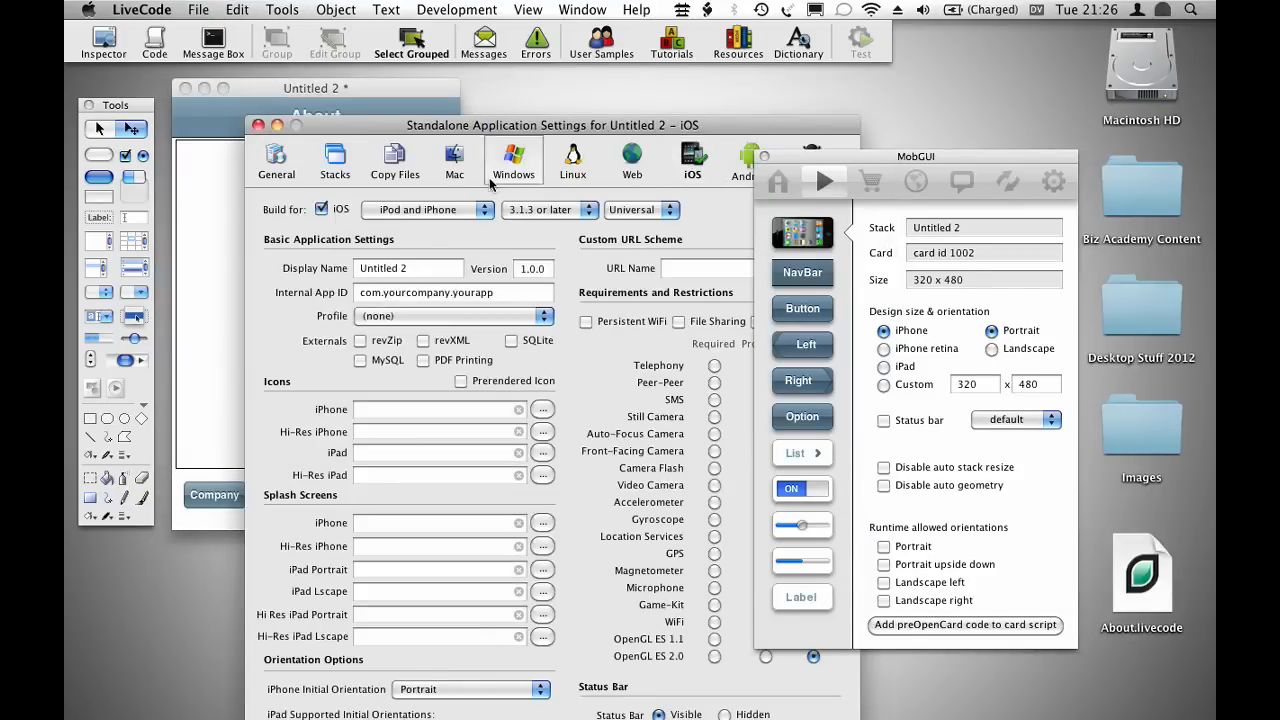
pyautogui.moveTo(550, 124); pyautogui.dragTo(550, 96)
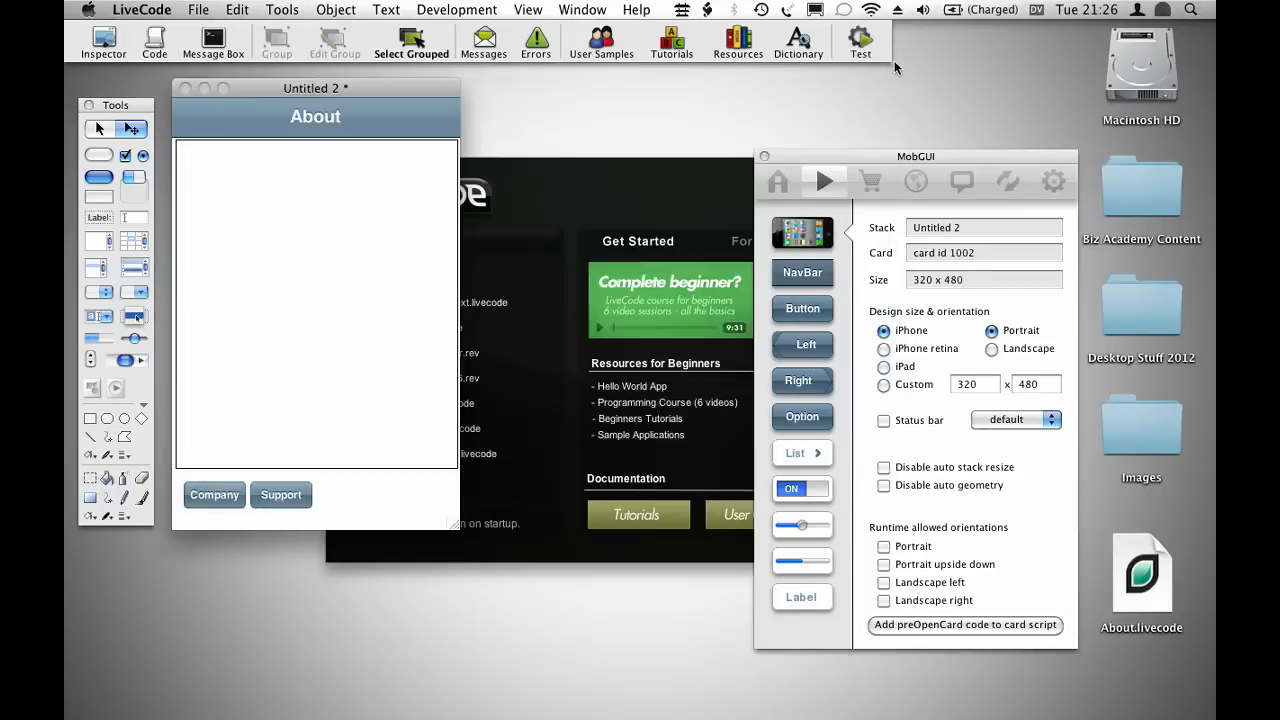
pyautogui.press('cmd+s')
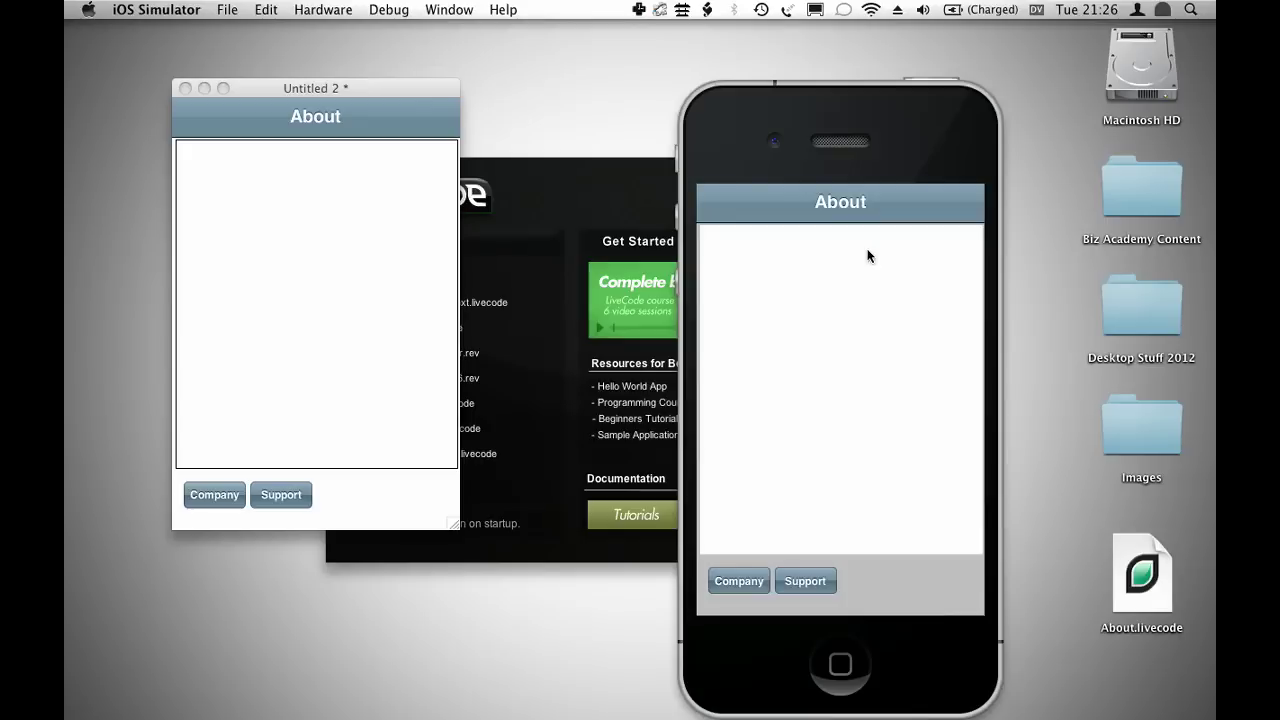
# Tap Company then Support in the simulator to load their runrev.com pages.
pyautogui.click(804, 580)
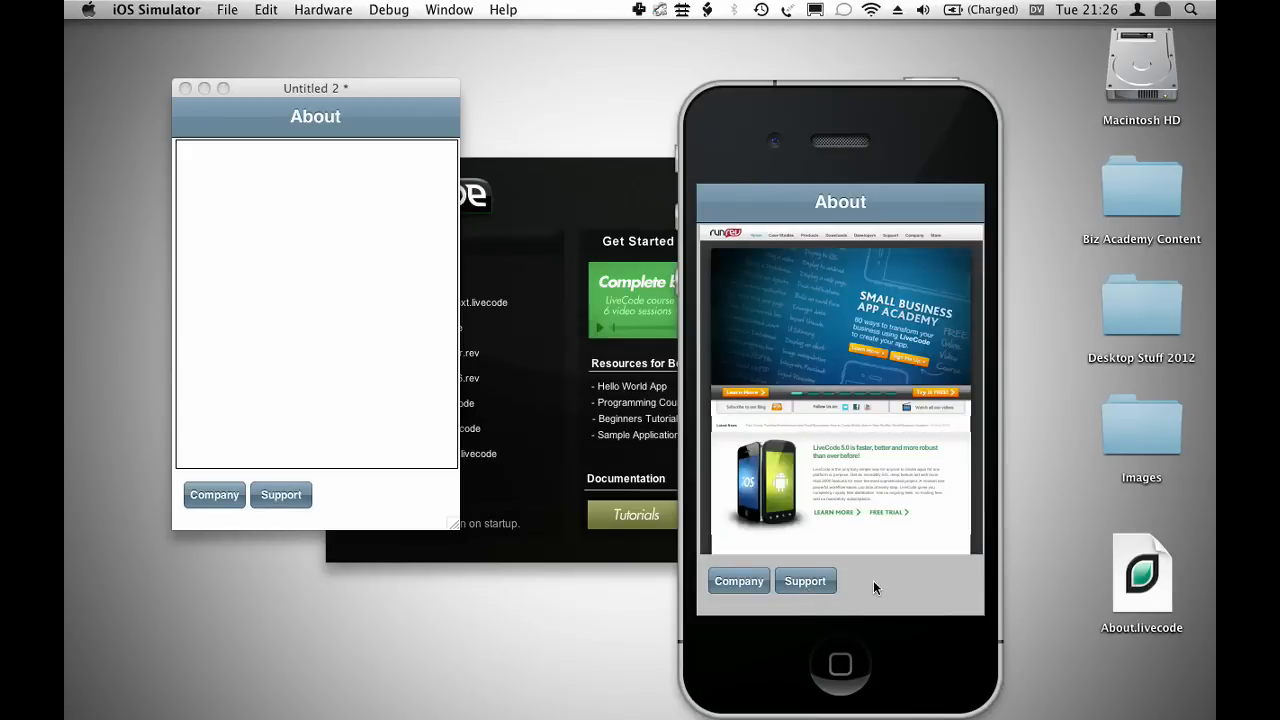
pyautogui.click(804, 580)
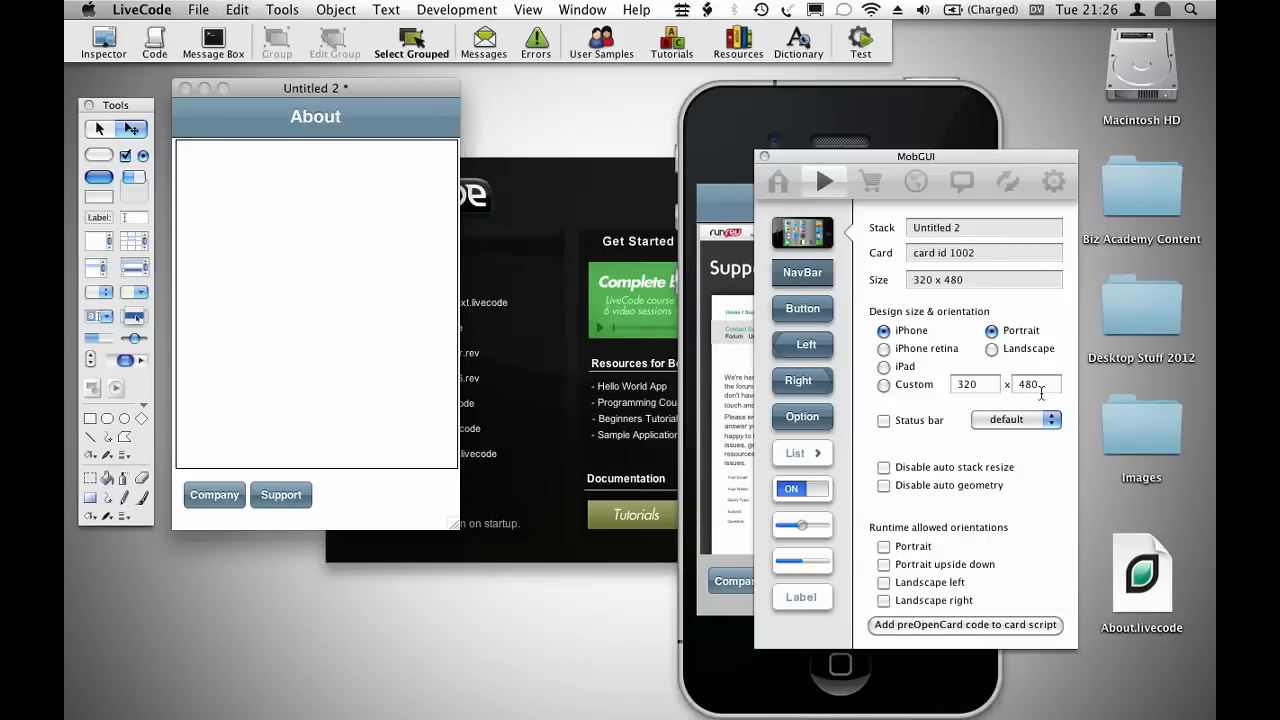
# Set the card to iPhone size in Landscape with Portrait and Landscape-left runtime orientations, then test it.
pyautogui.click(884, 348)
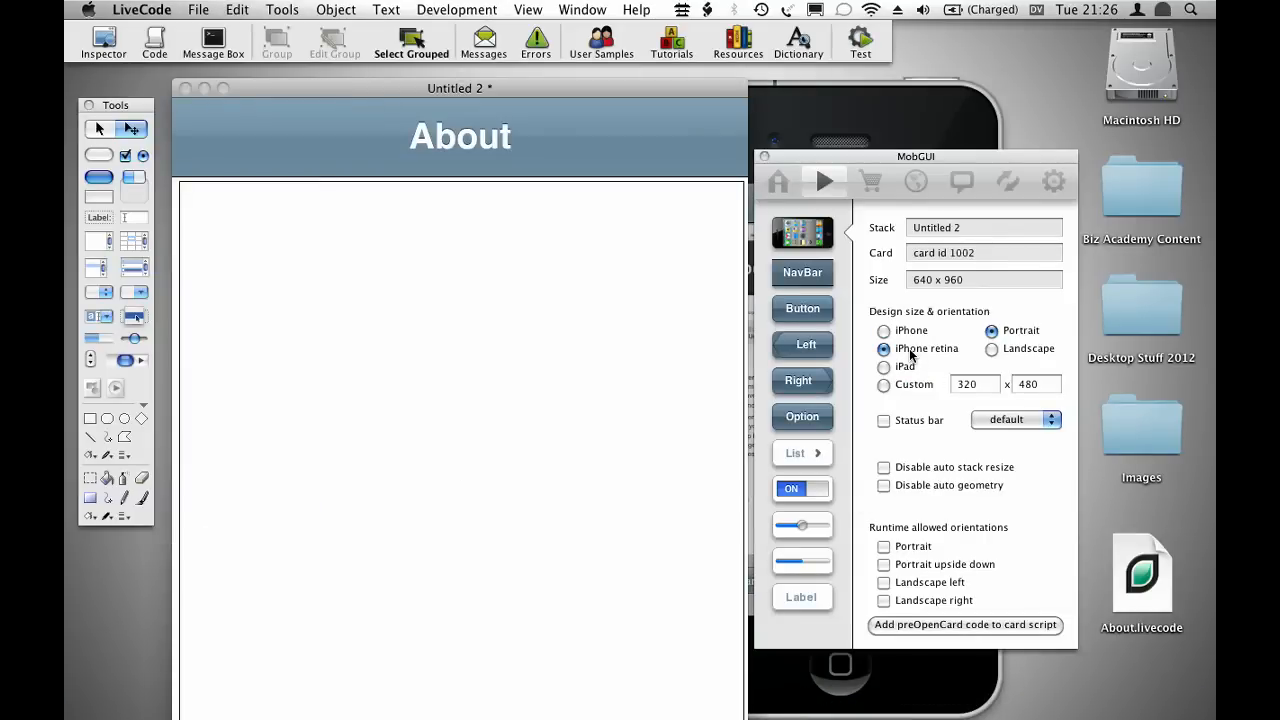
pyautogui.click(884, 330)
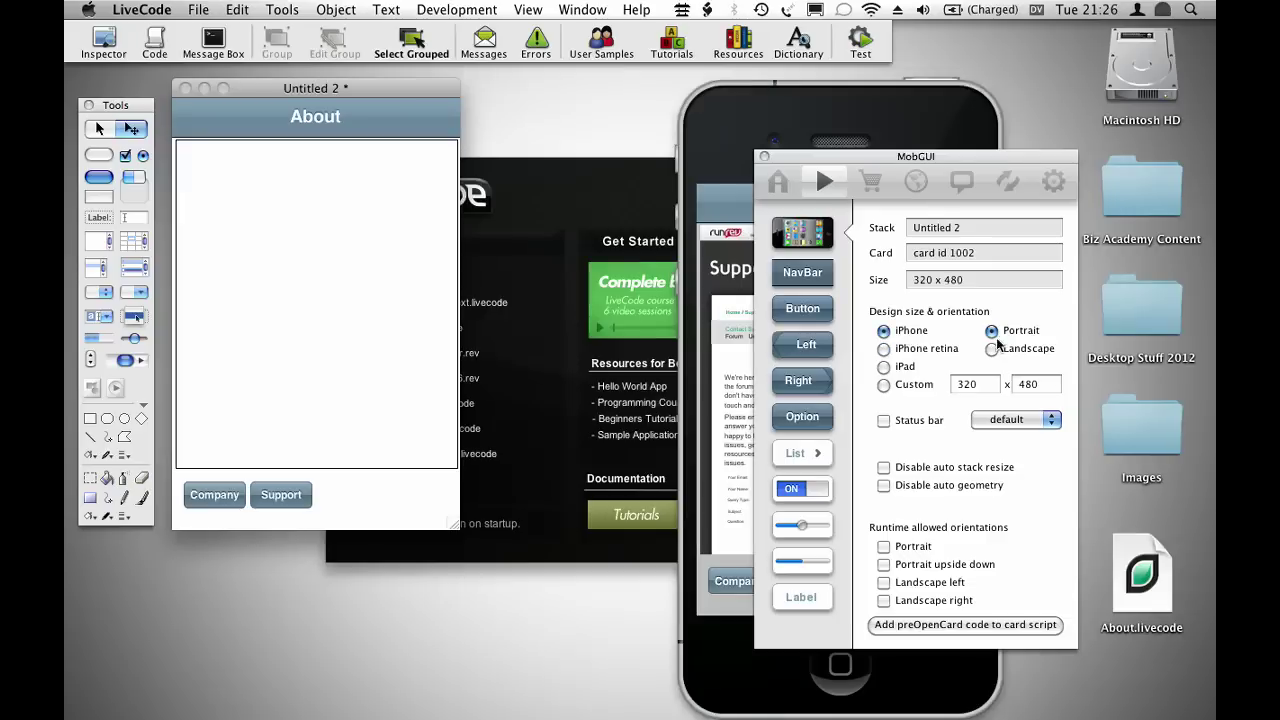
pyautogui.click(992, 348)
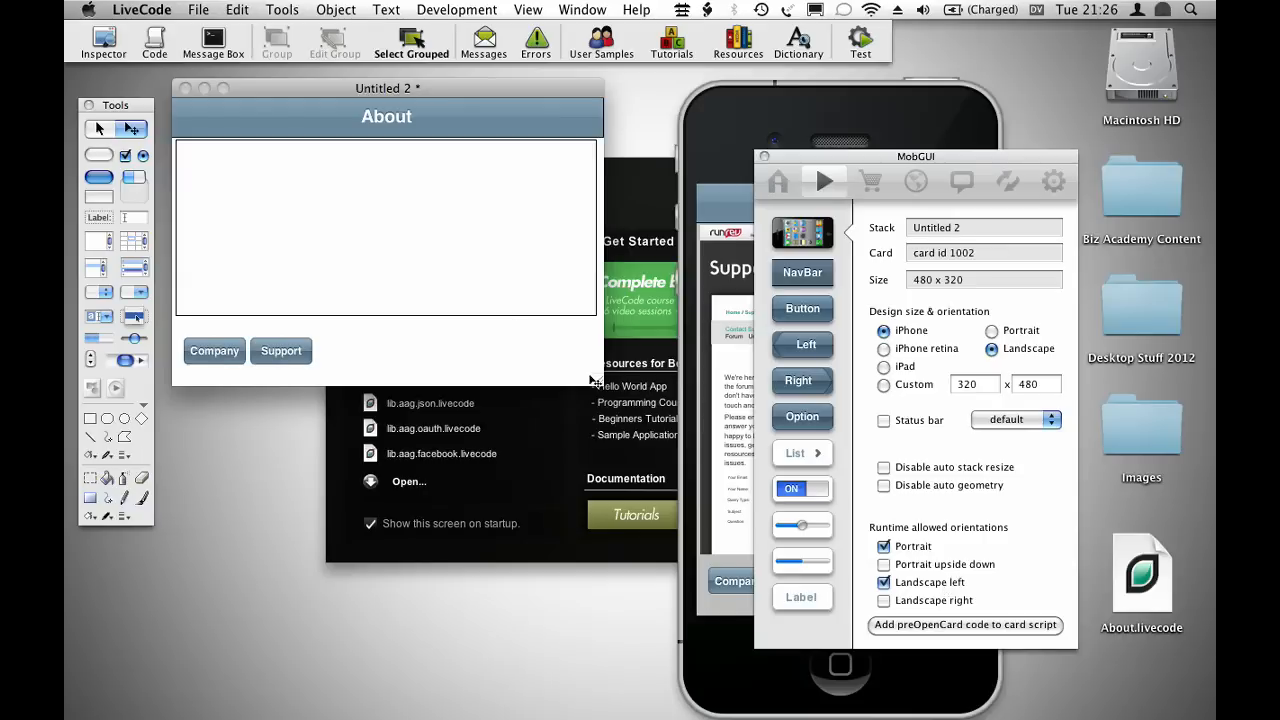
pyautogui.click(884, 600)
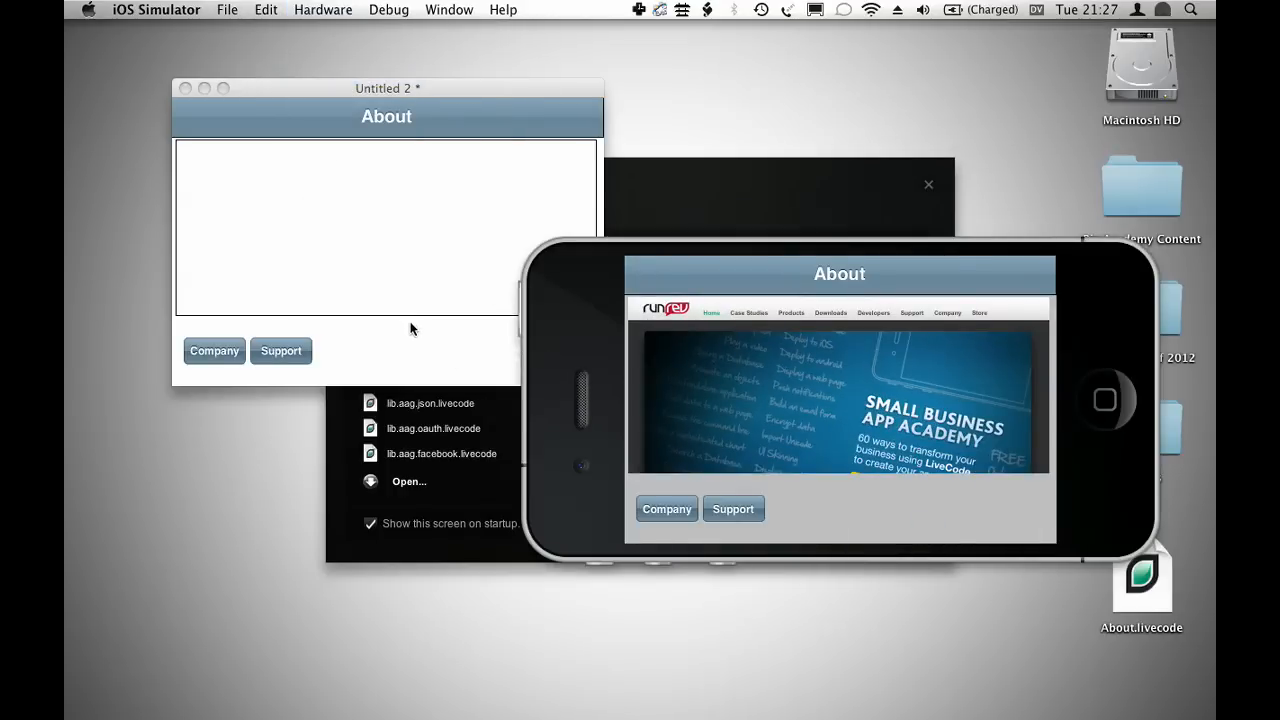
pyautogui.moveTo(428, 348)
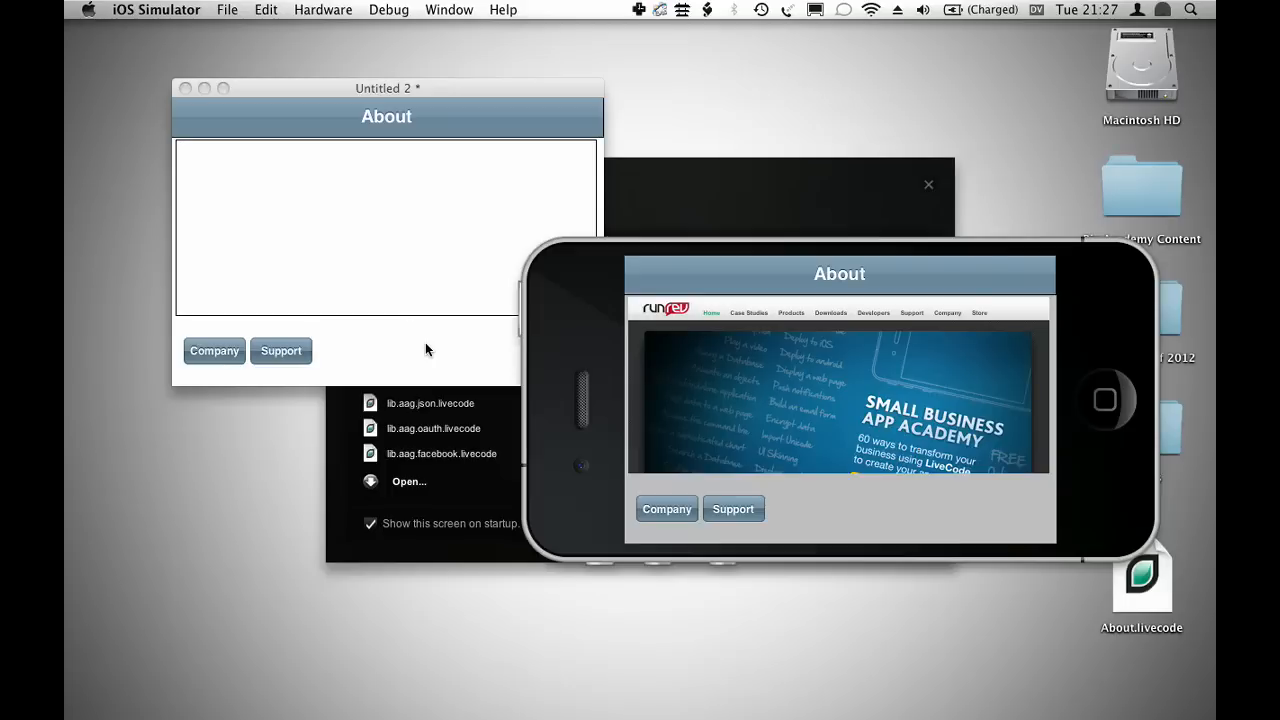